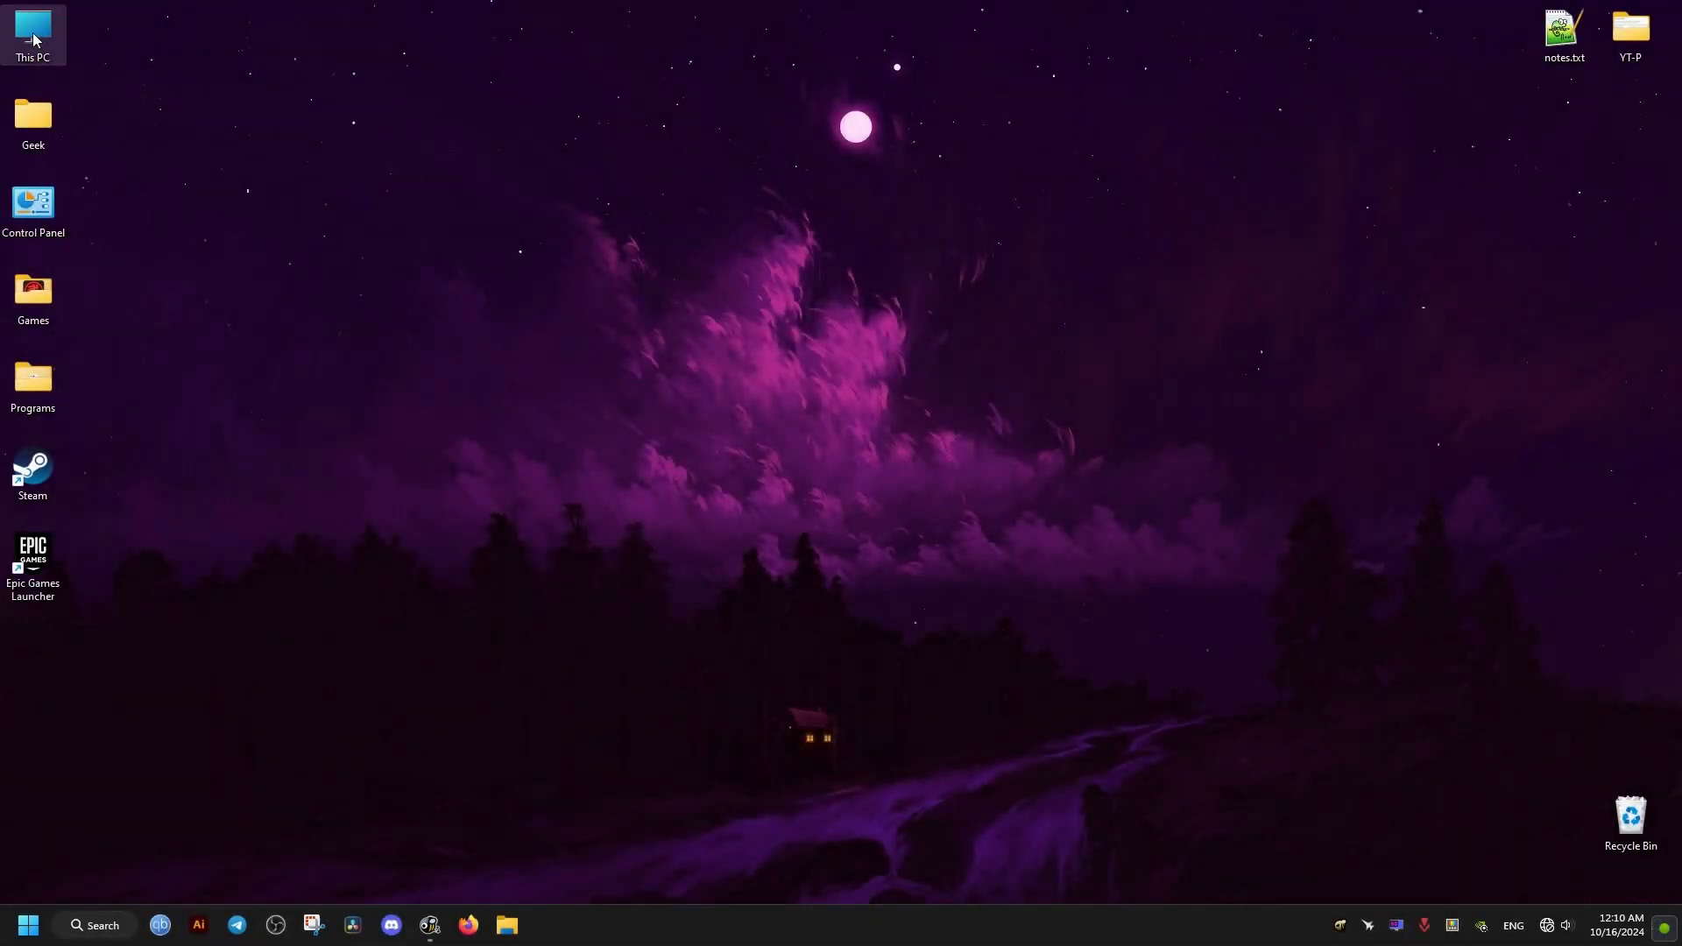
Step: Browse from This PC into Nvme (C:) > Users > Geek
double_click(32, 27)
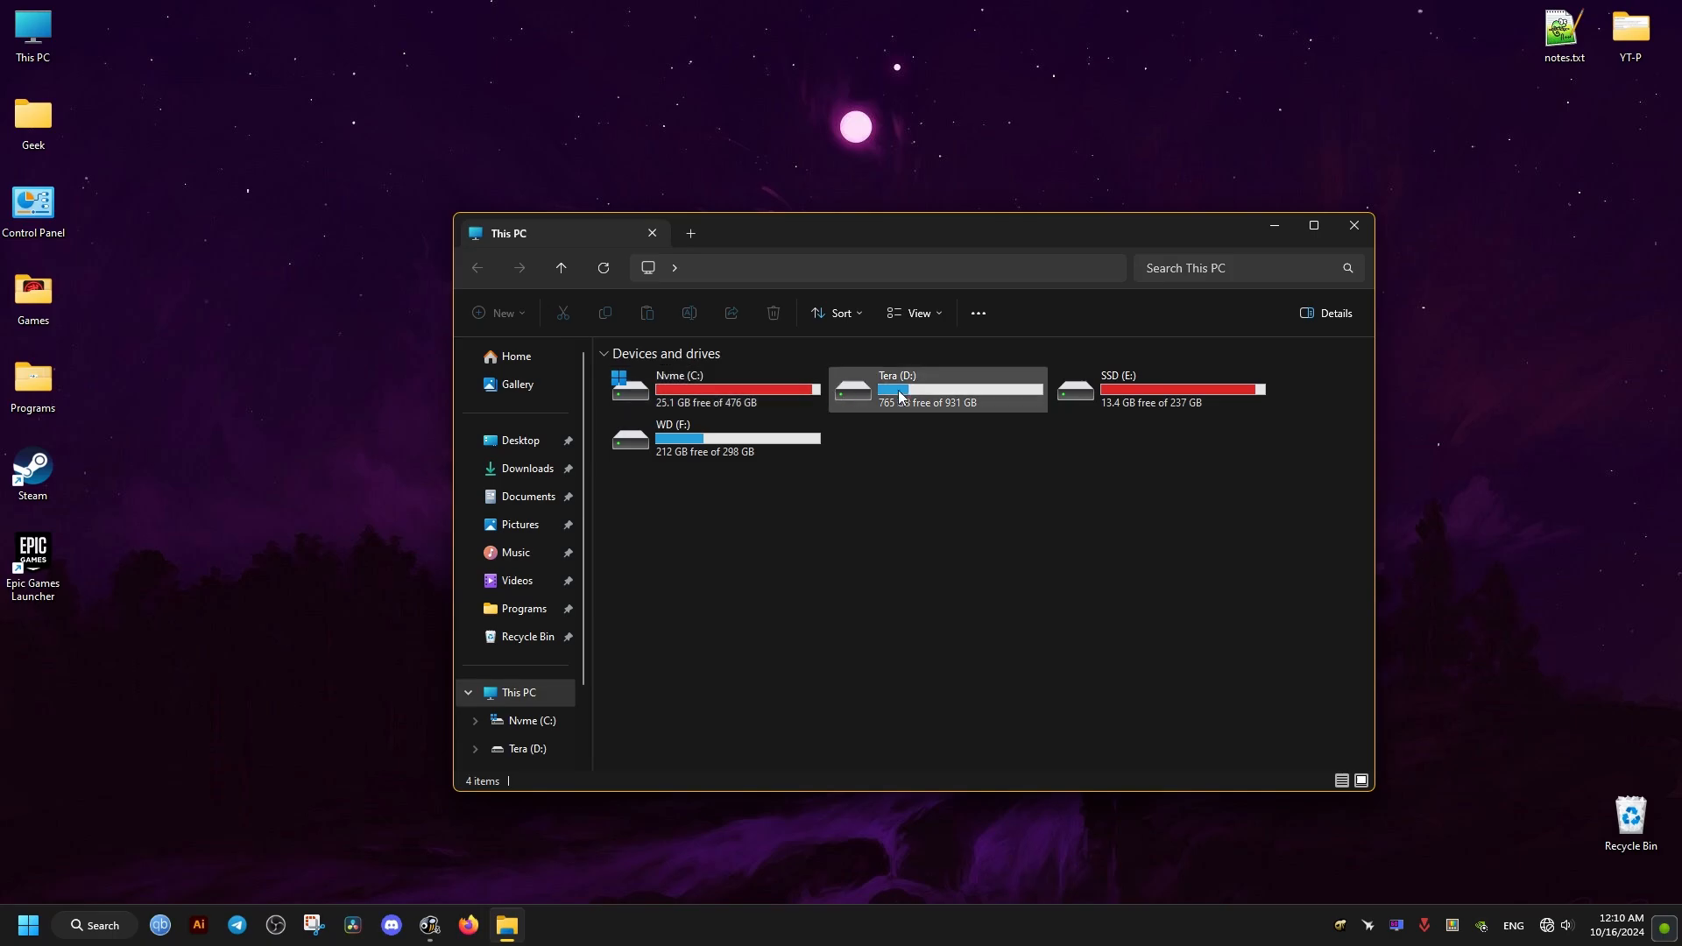
double_click(680, 389)
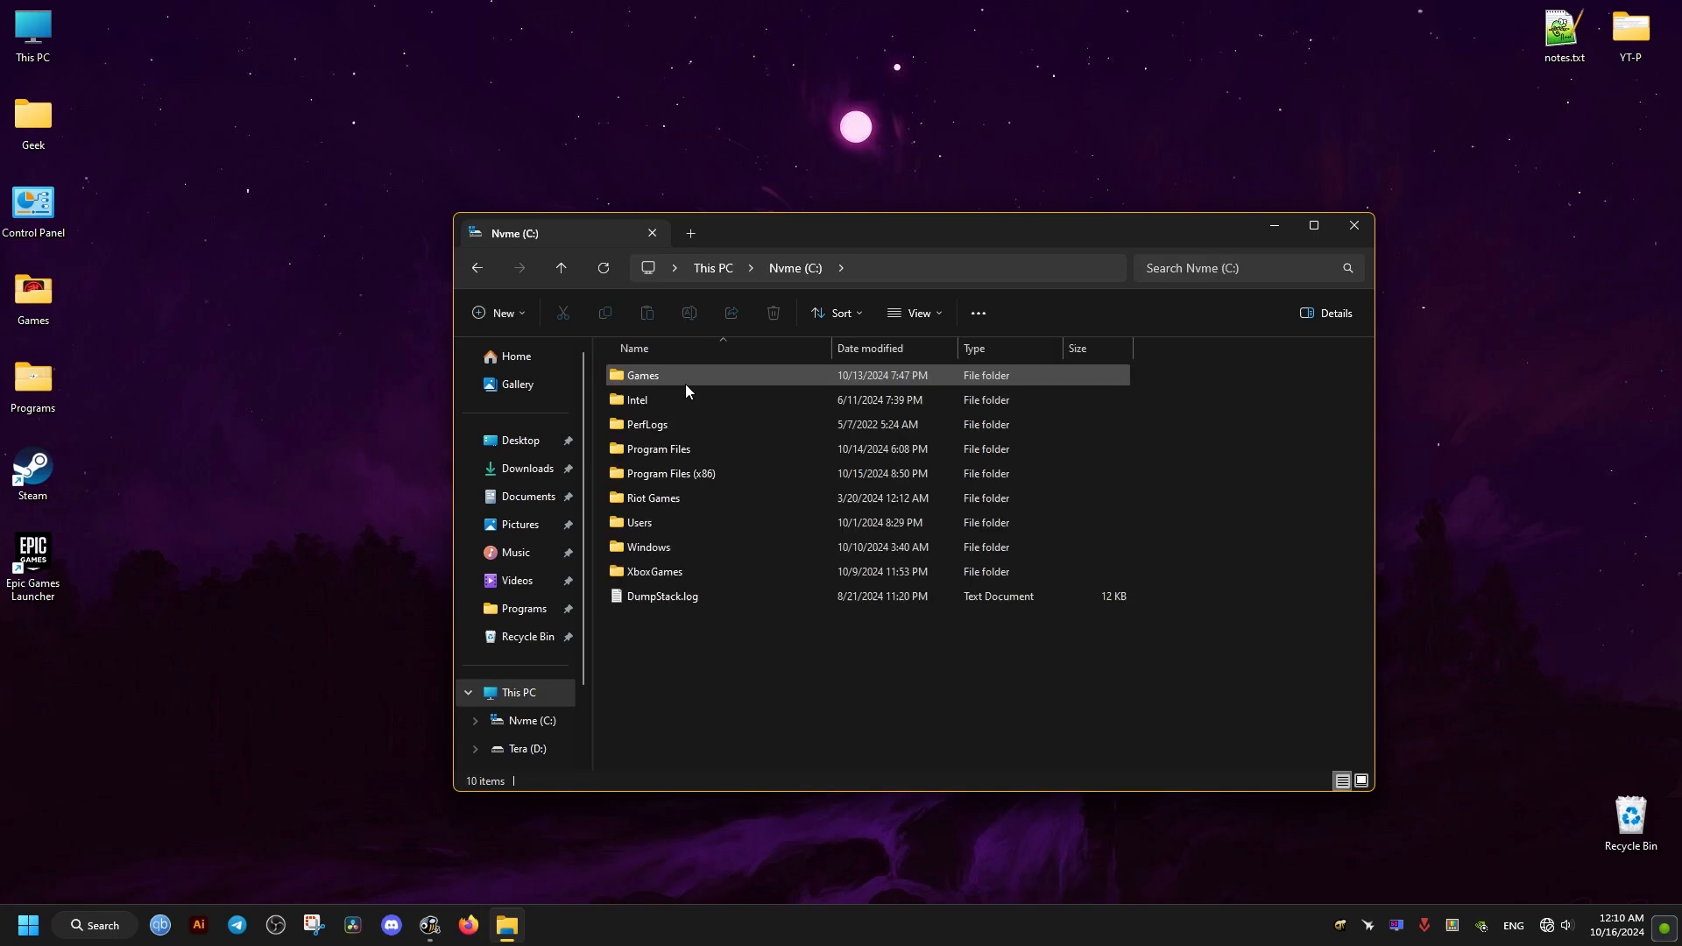
double_click(639, 522)
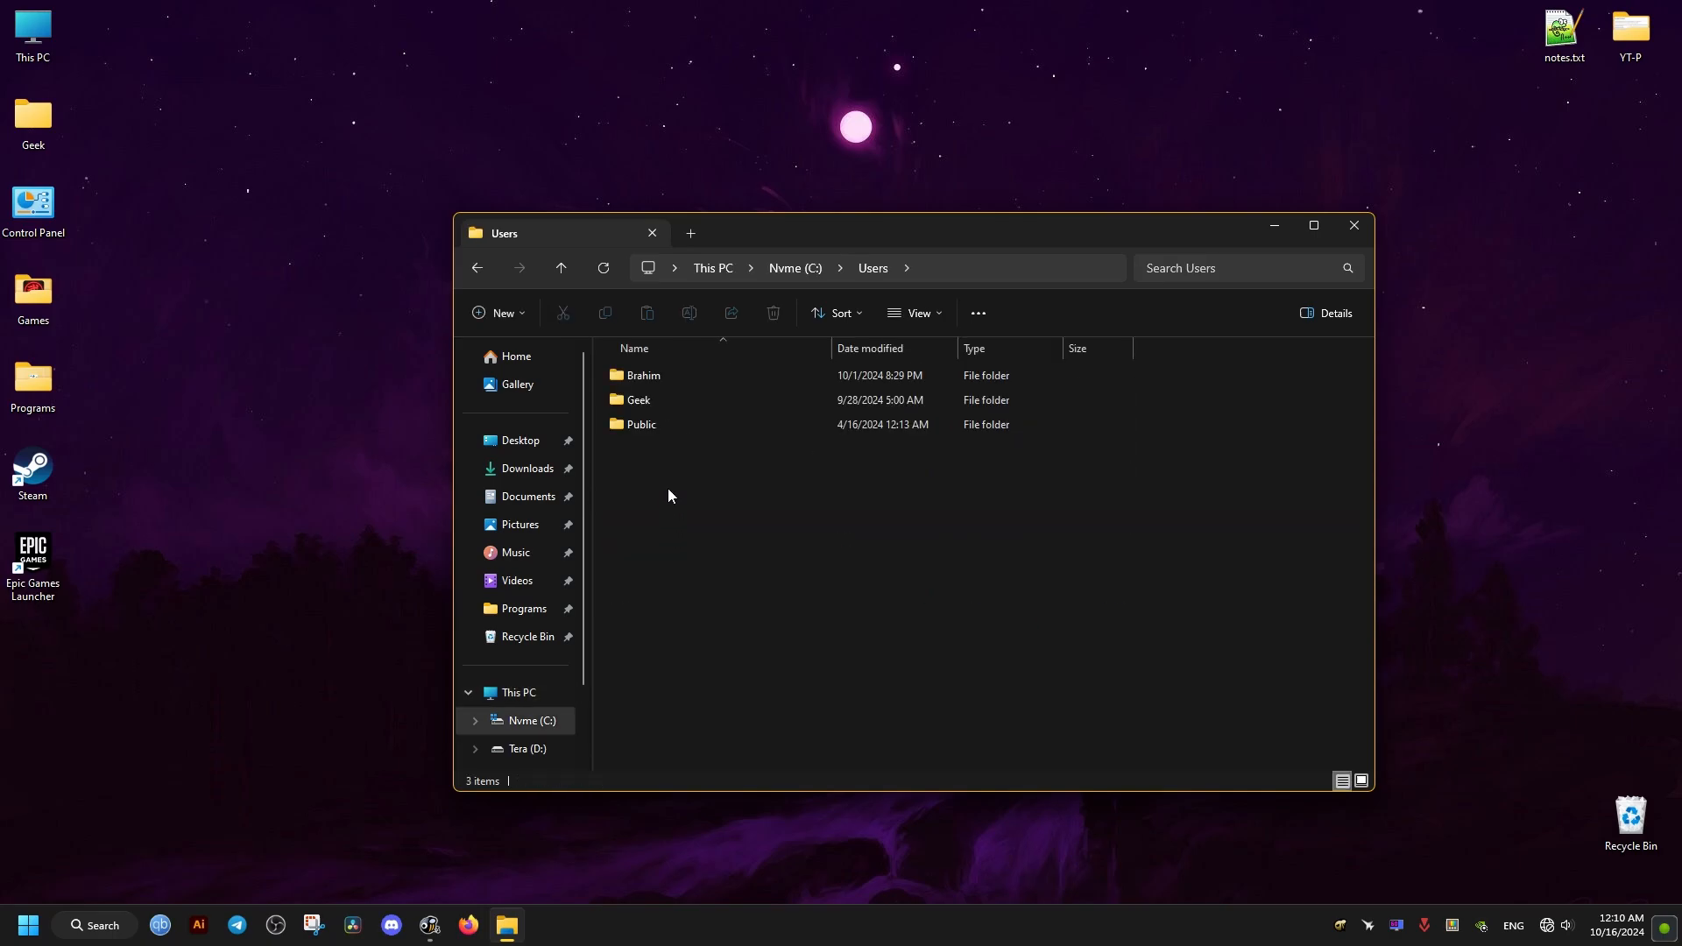
double_click(638, 399)
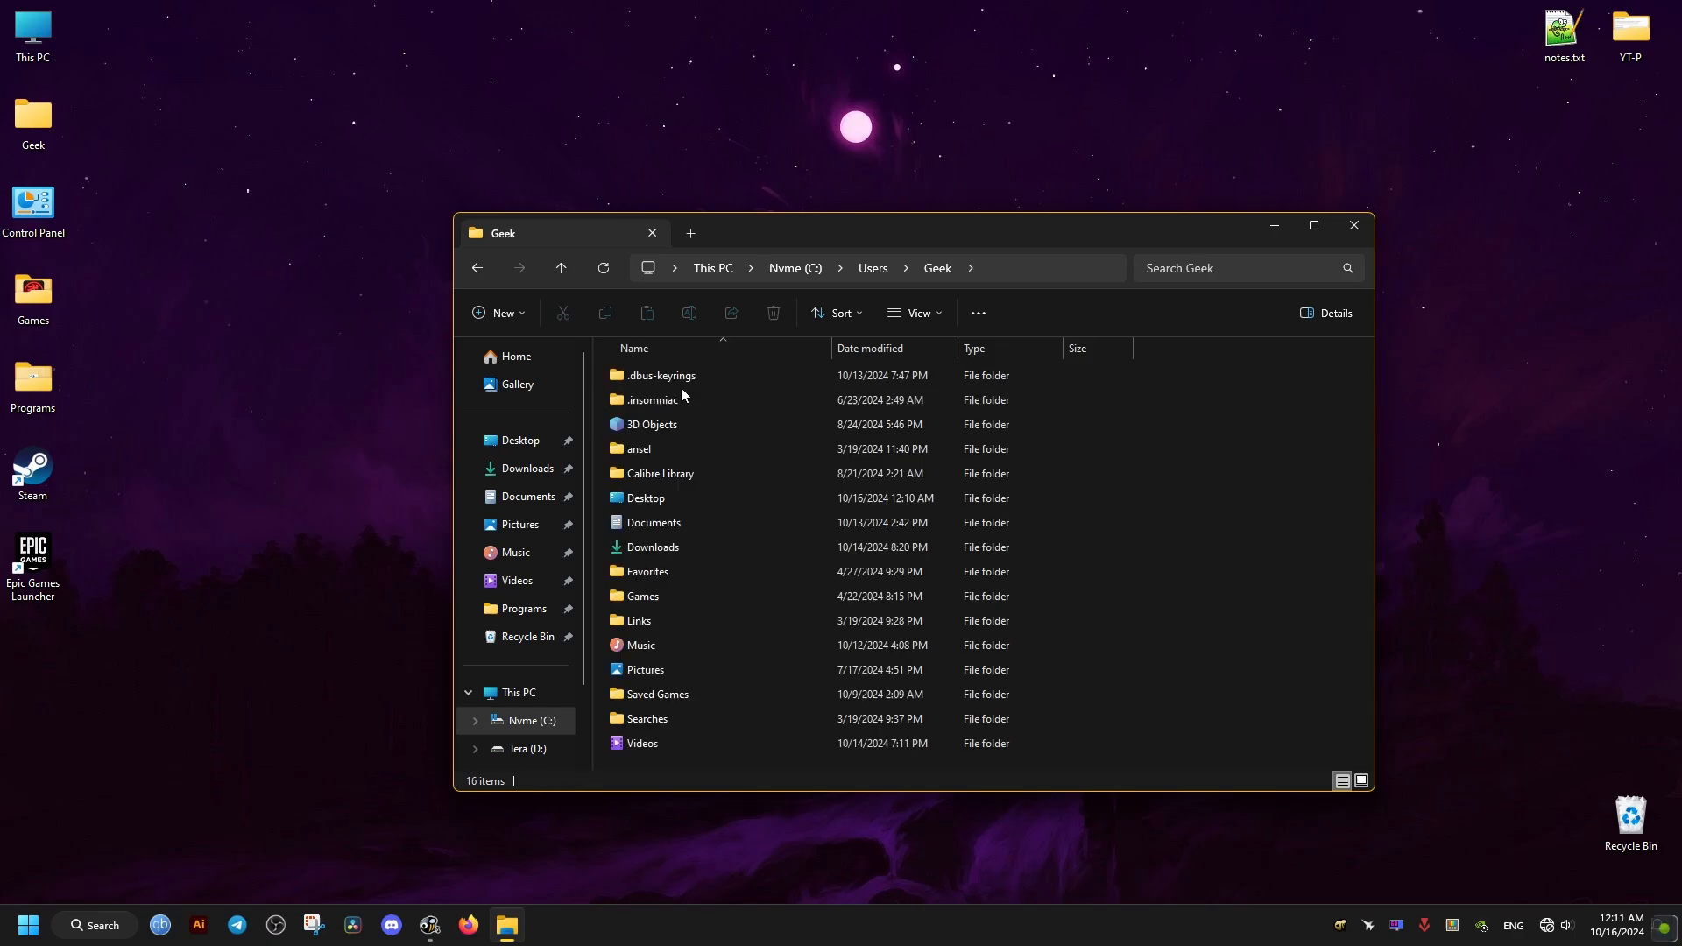
Step: Enable Hidden items and 'Show hidden files, folders, and drives' so AppData appears
left_click(911, 312)
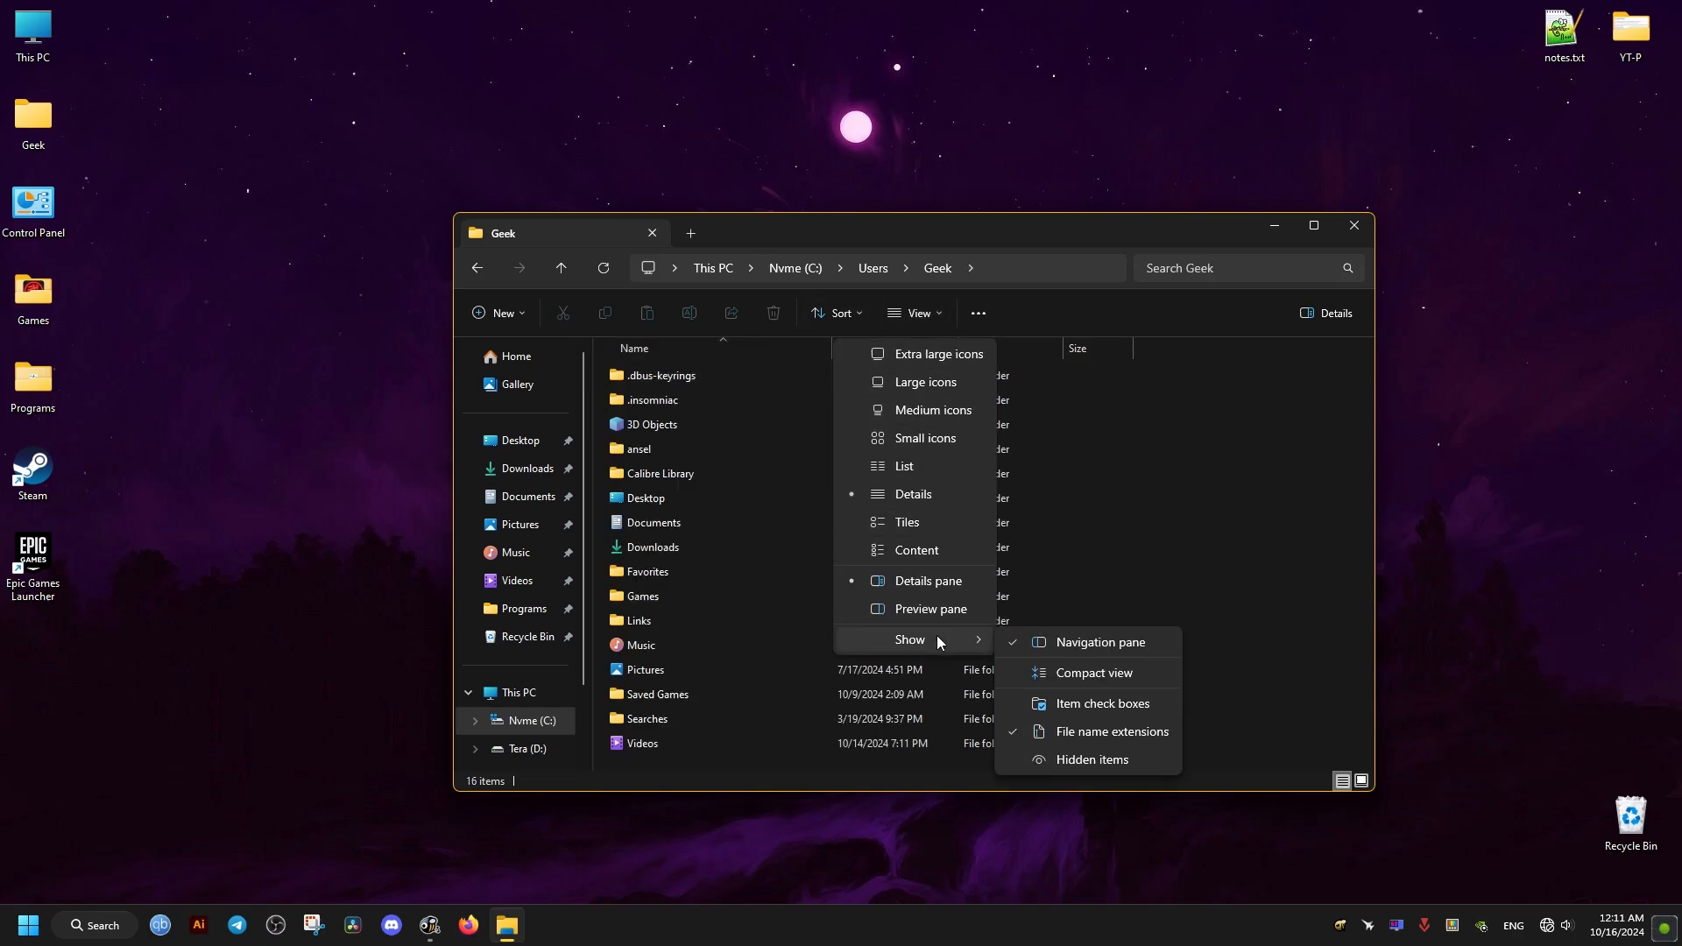
left_click(1092, 758)
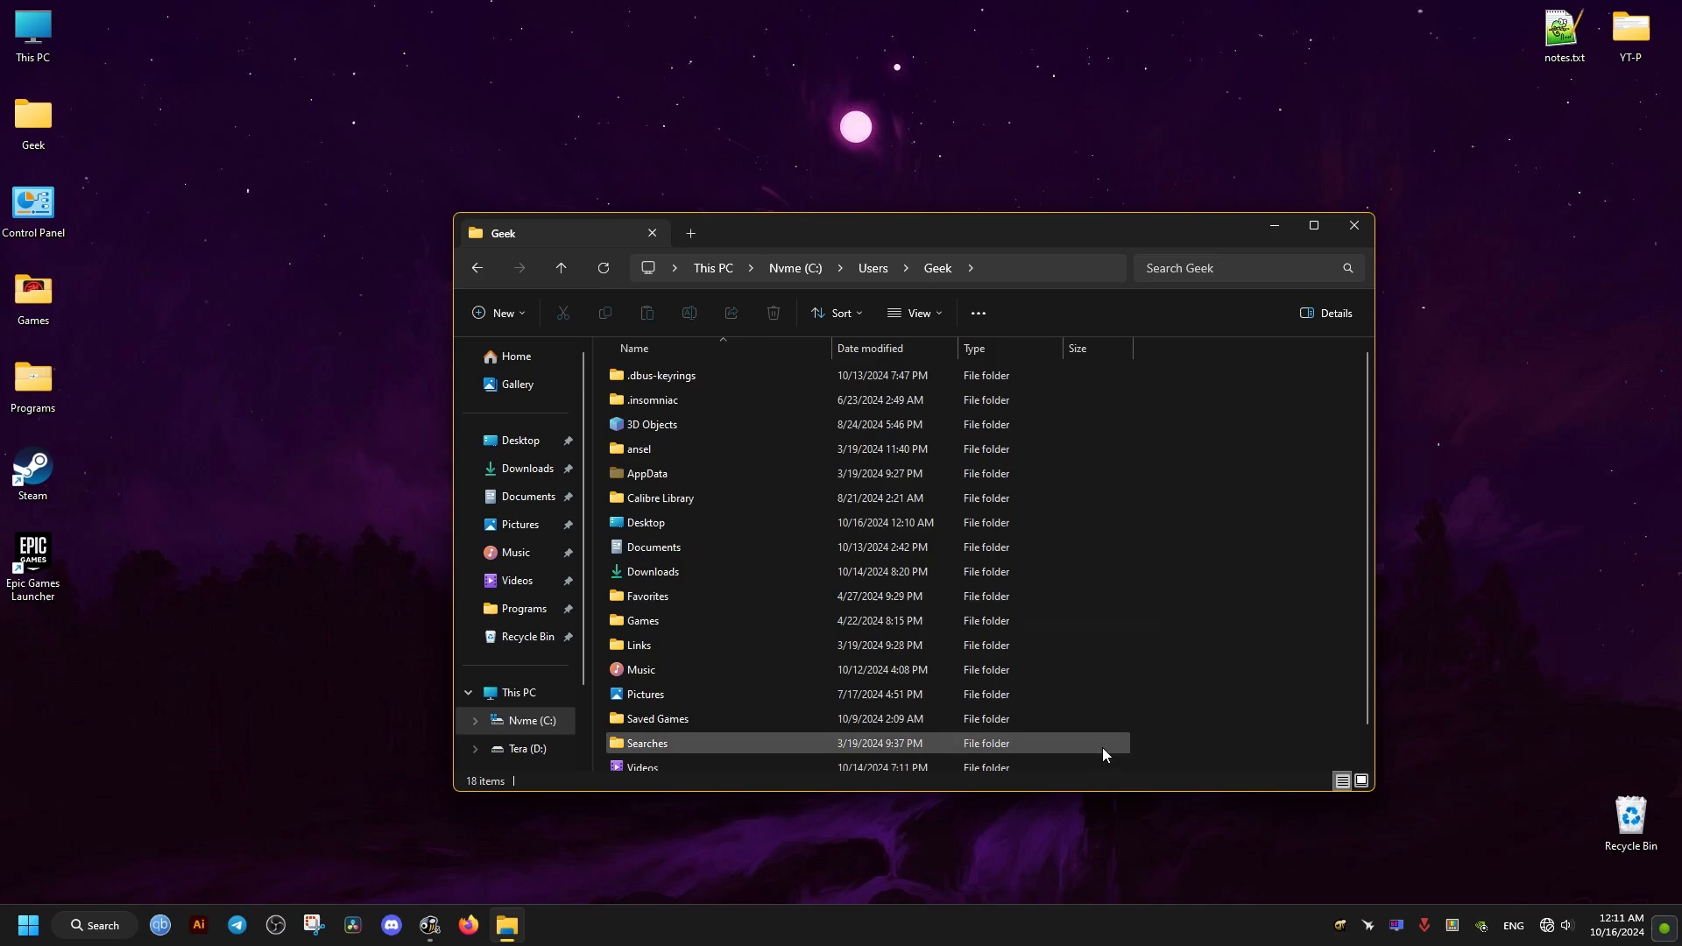
left_click(972, 312)
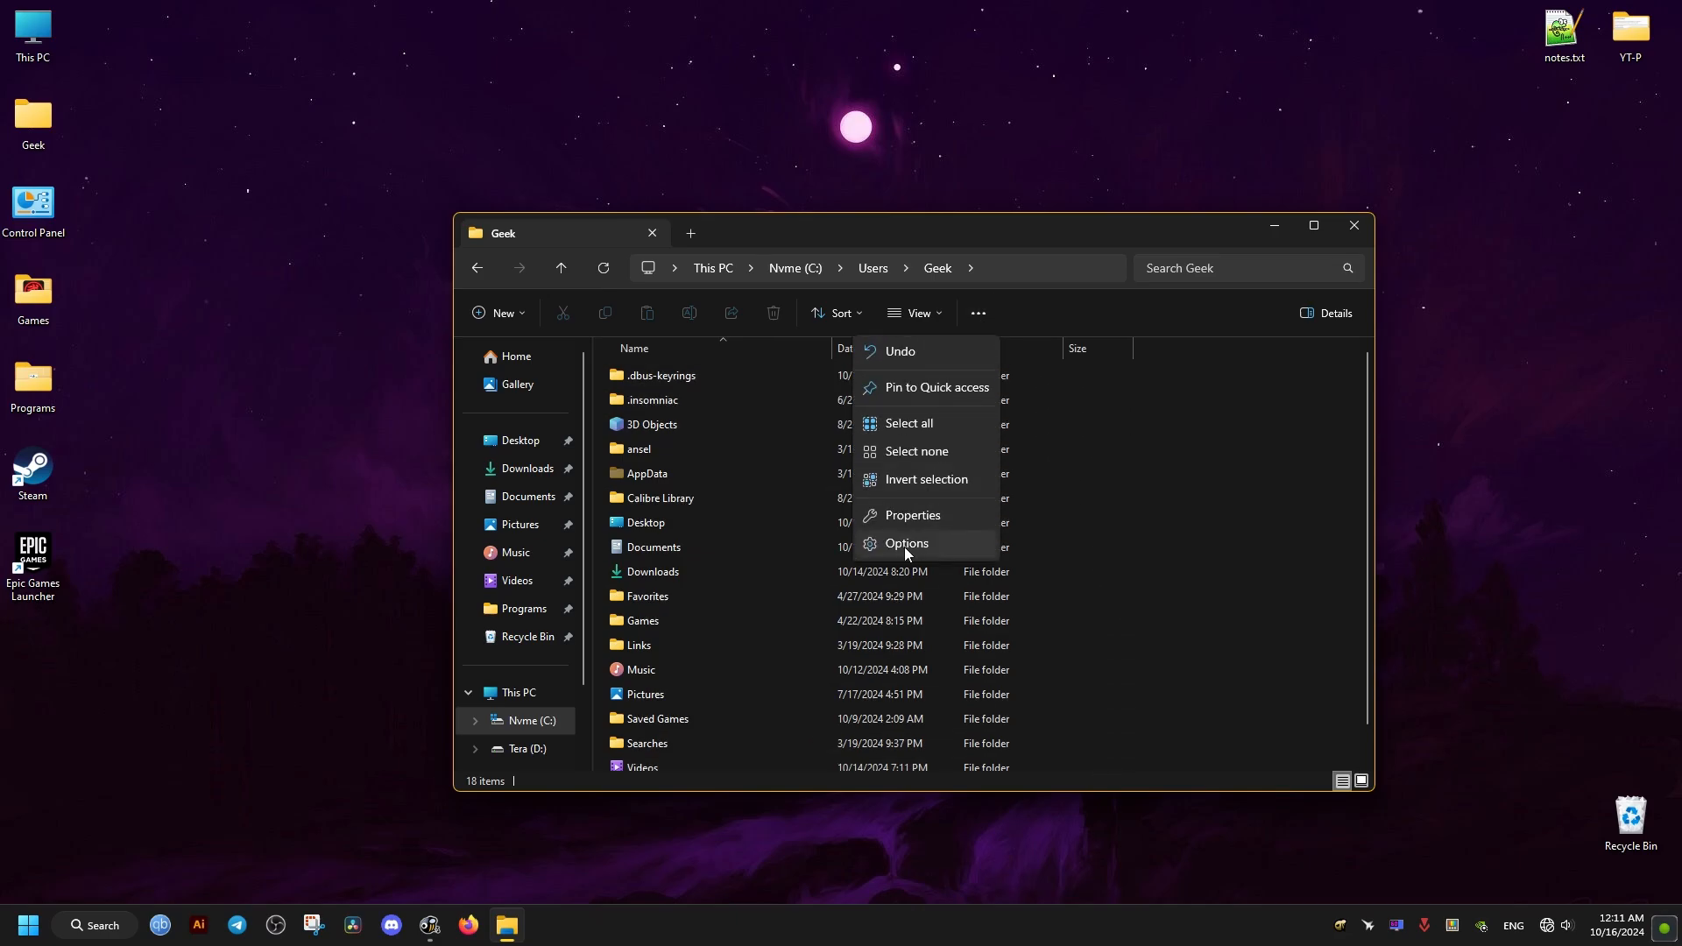
left_click(906, 543)
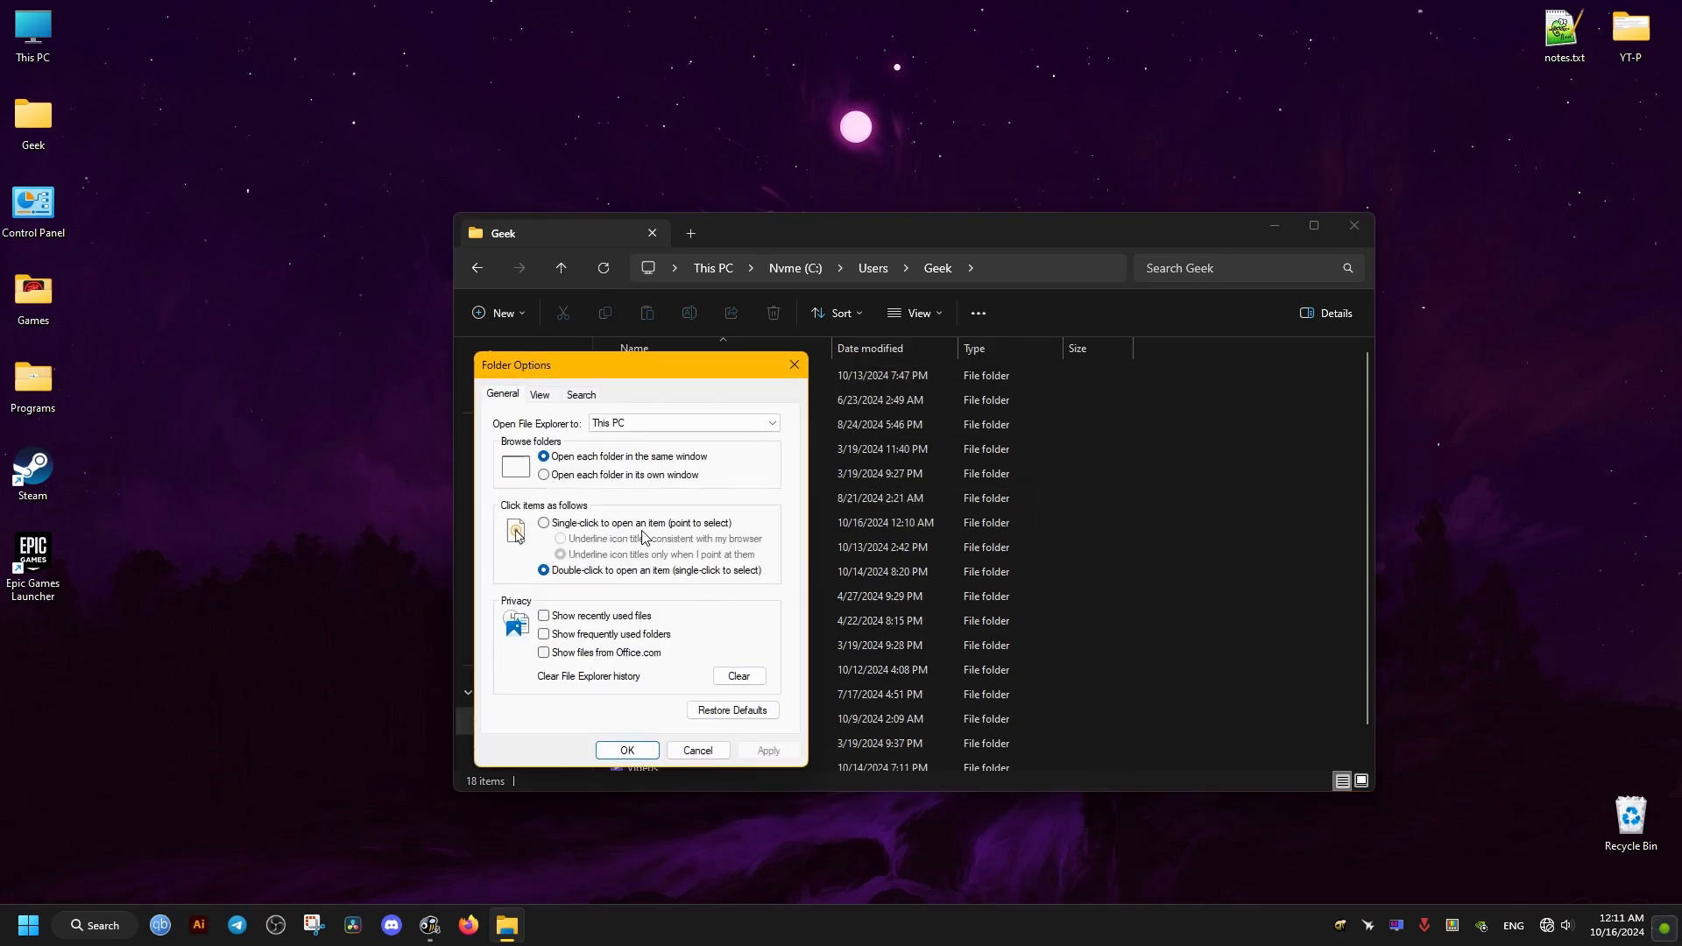
left_click(540, 394)
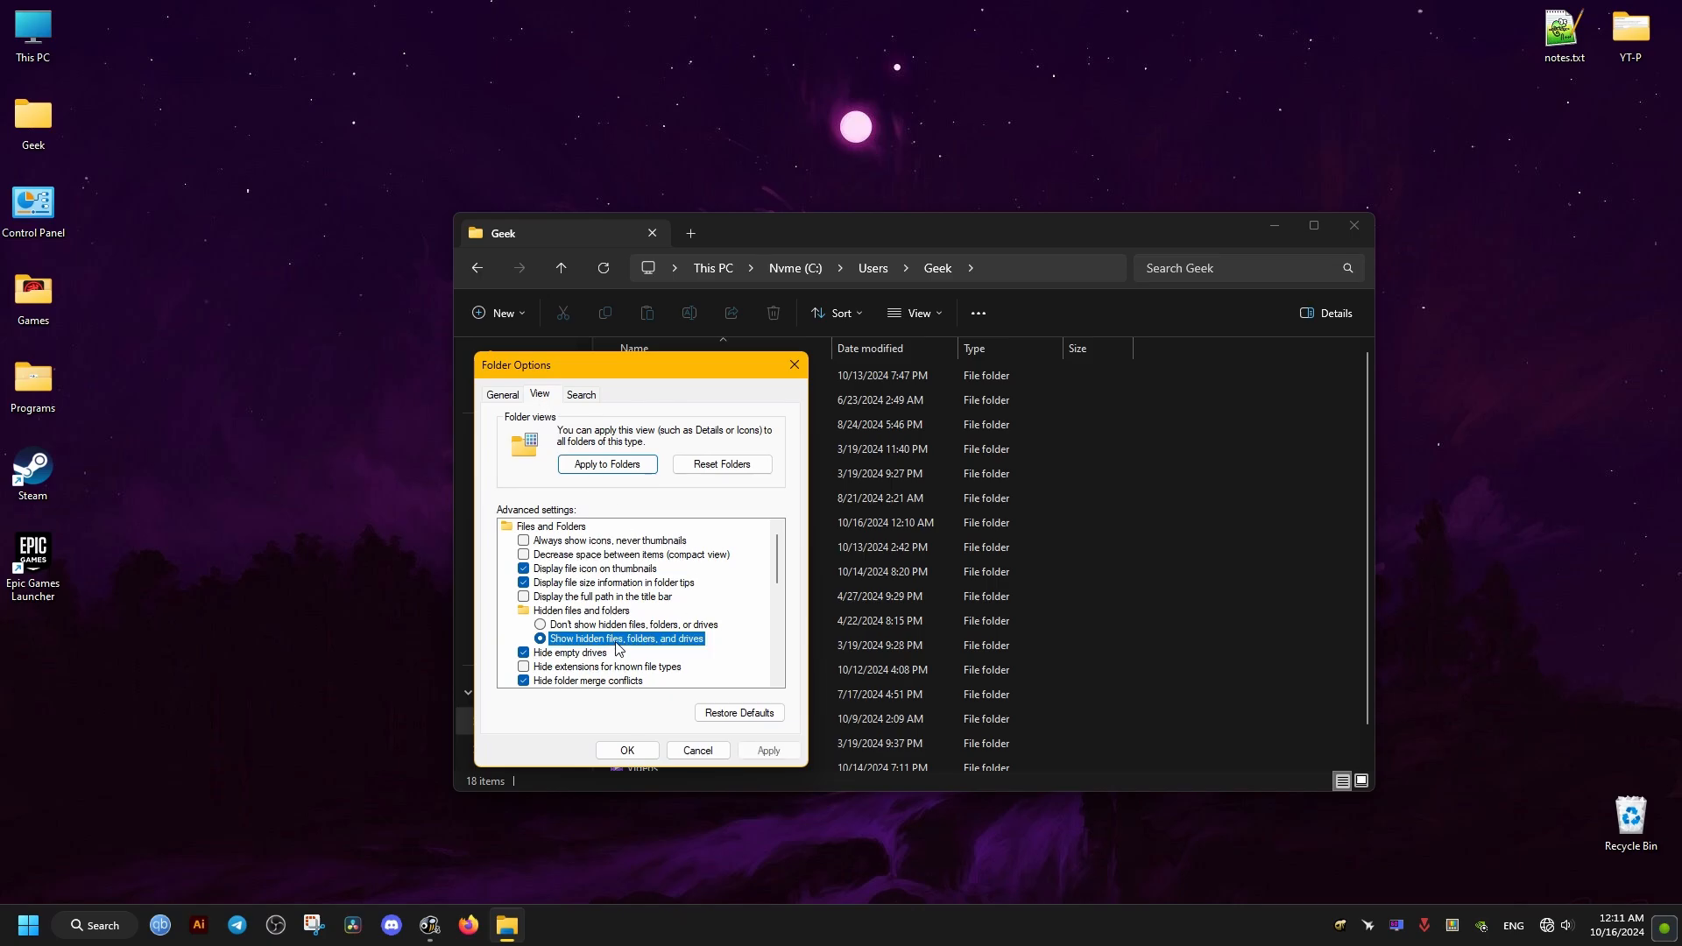
left_click(627, 750)
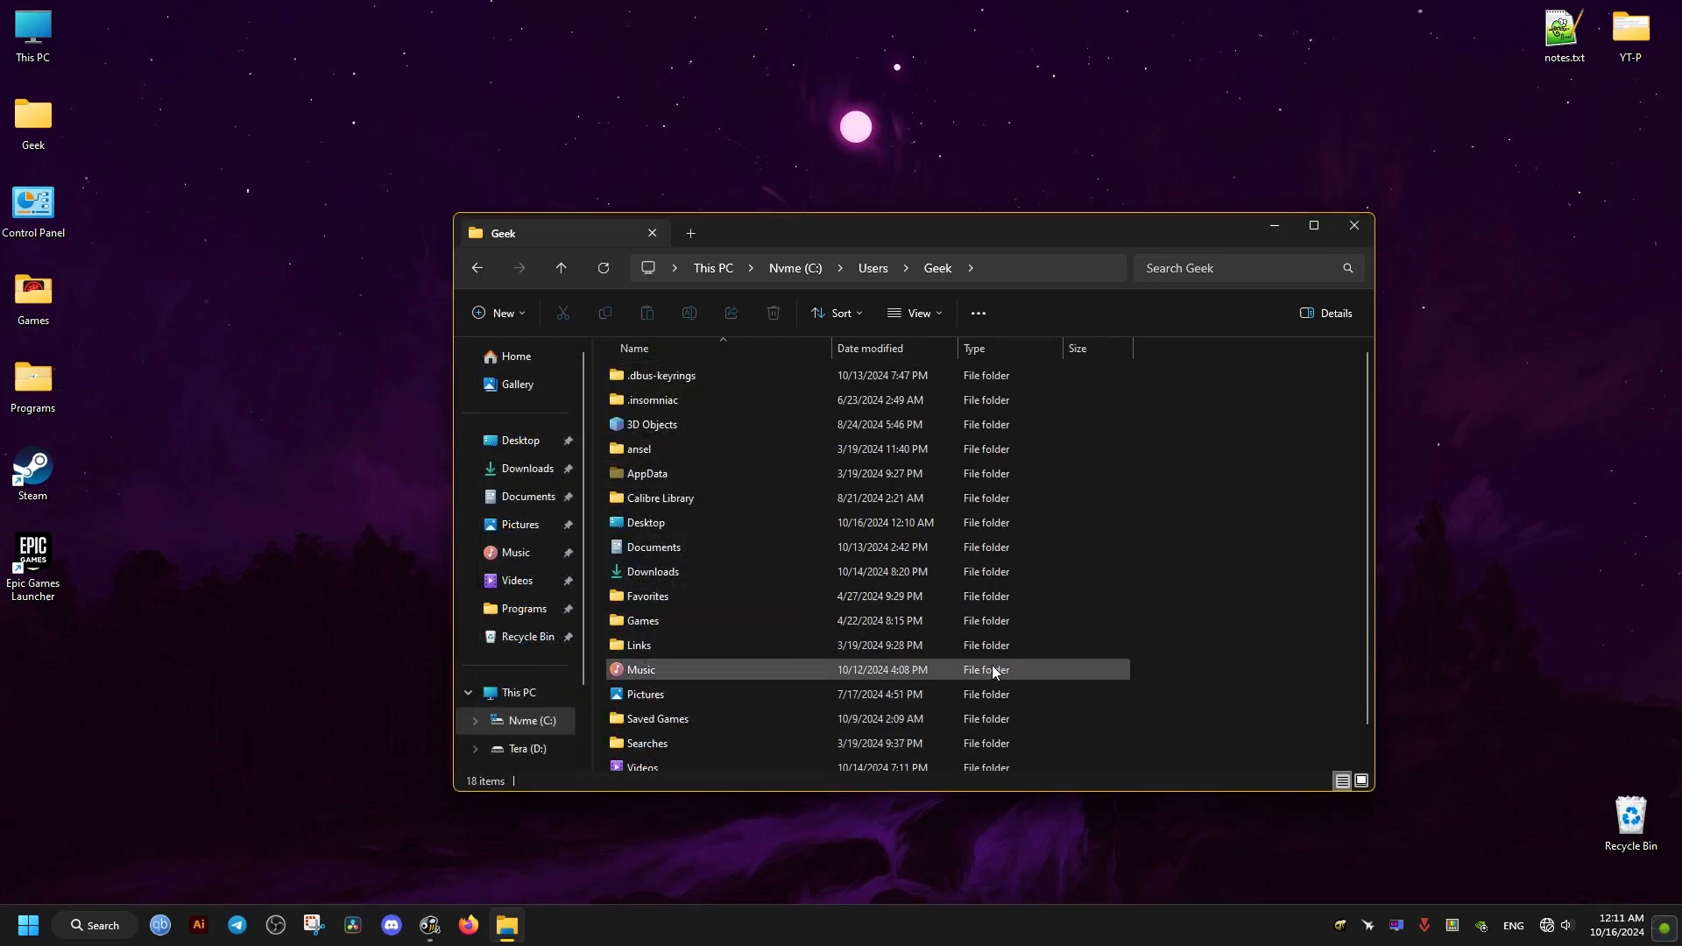
Step: Browse AppData > Local > SilentHill2 config folder and bring up actions for Engine.ini
double_click(646, 473)
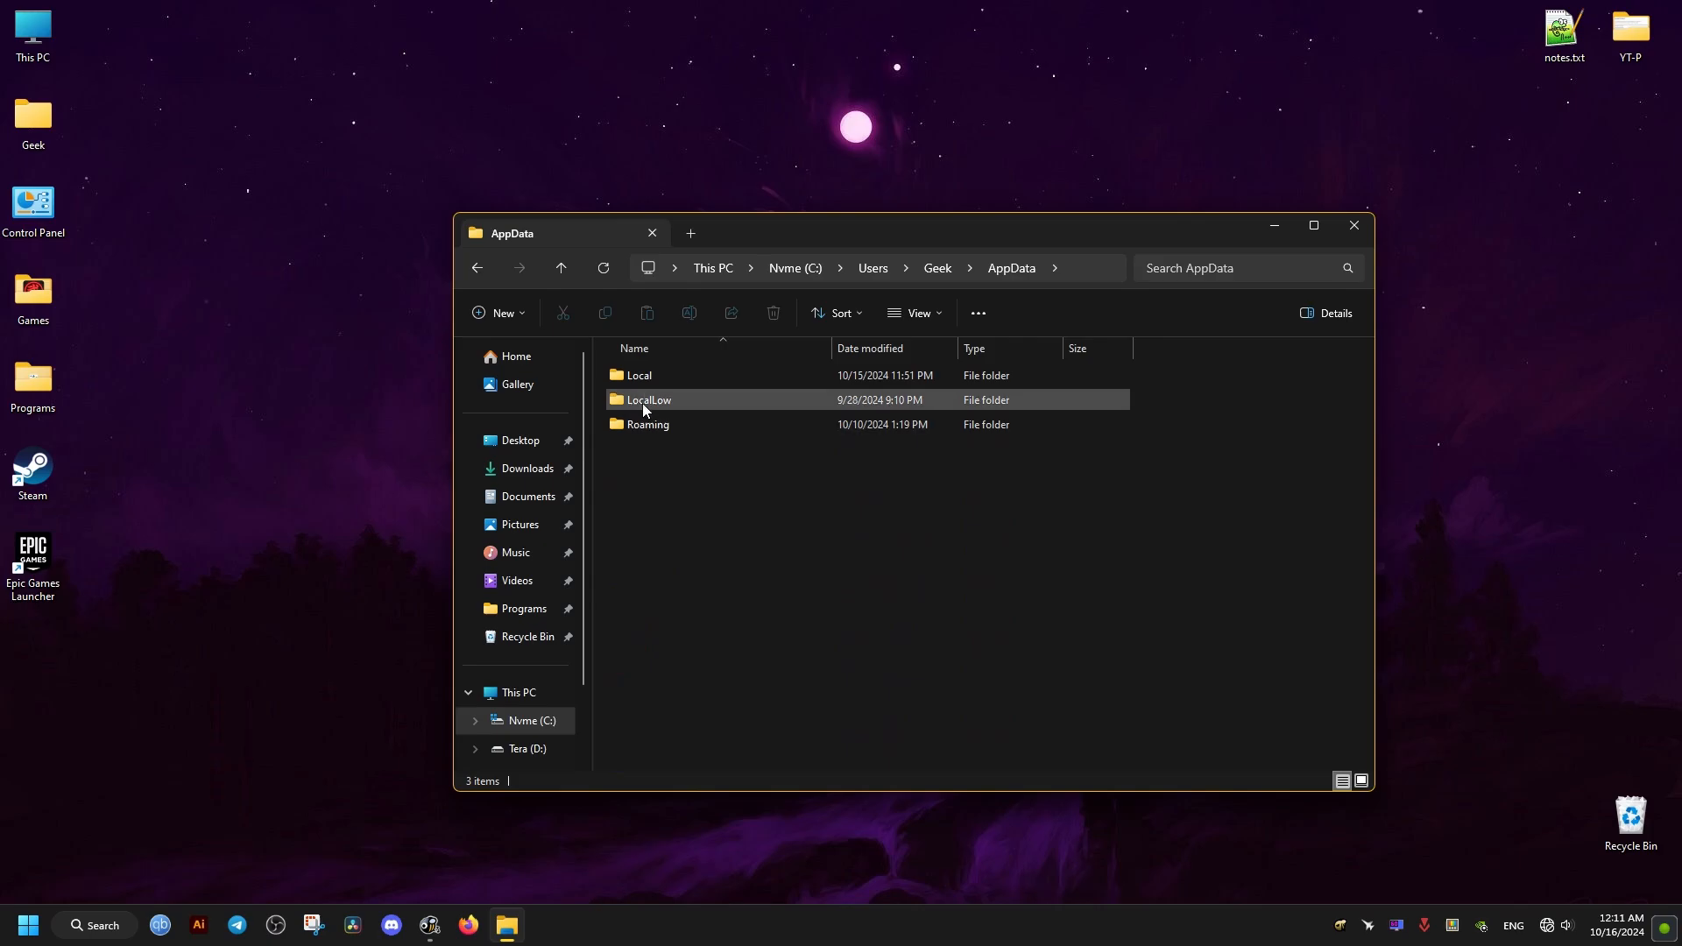
double_click(638, 375)
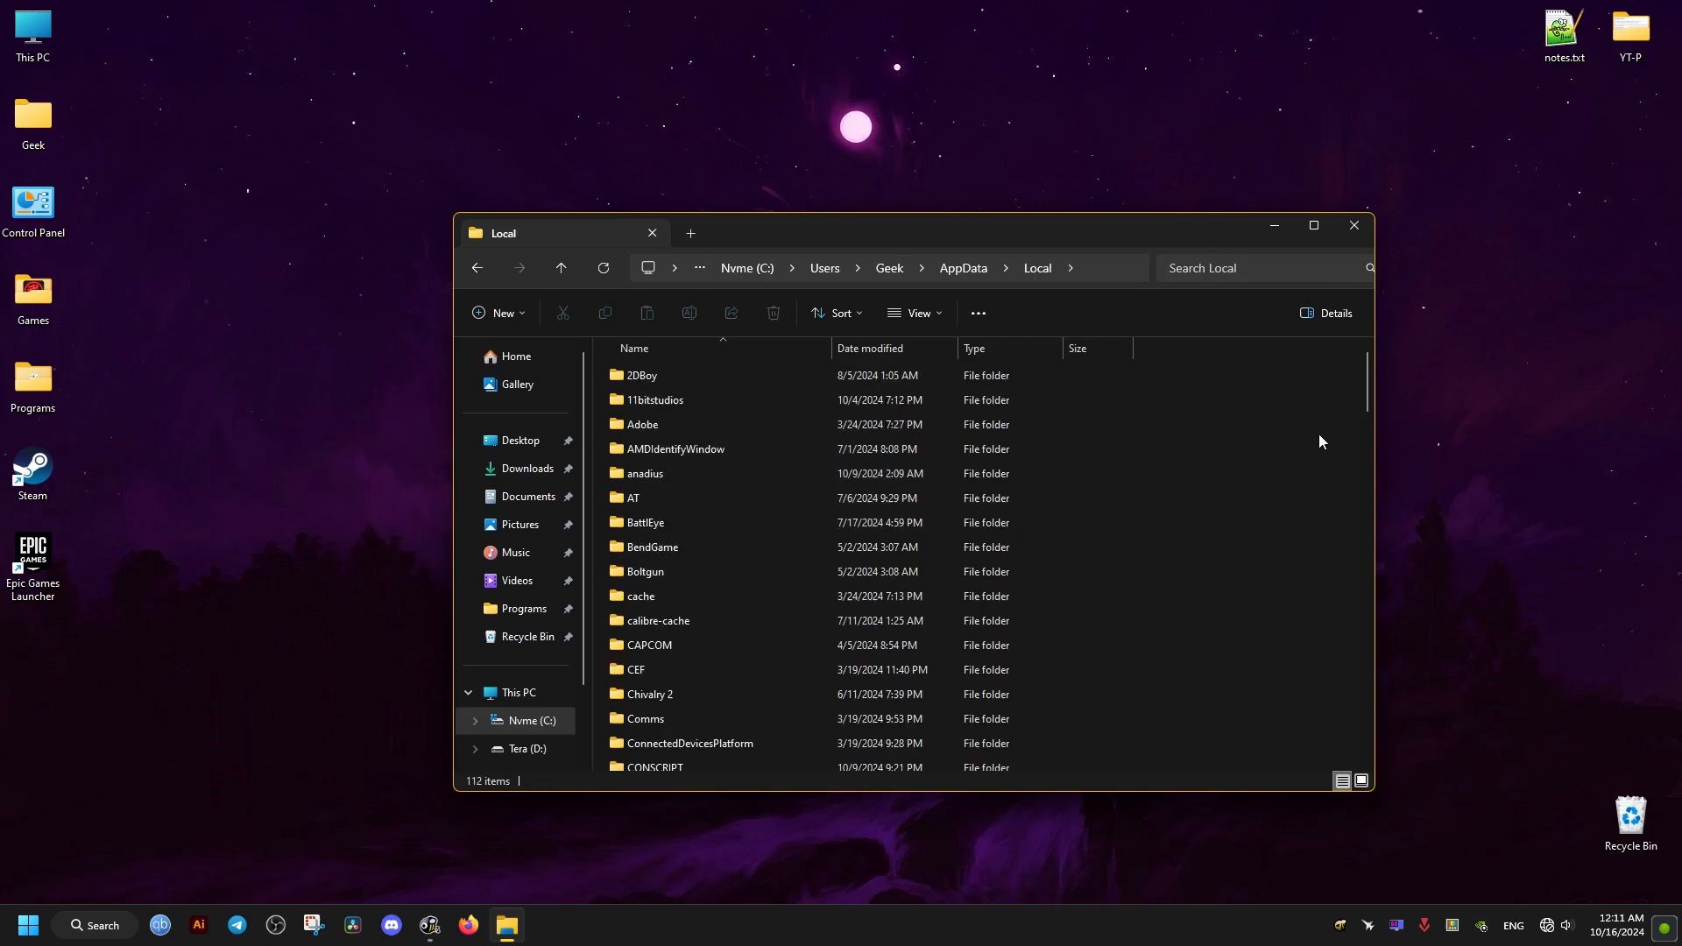
scroll("down", 3)
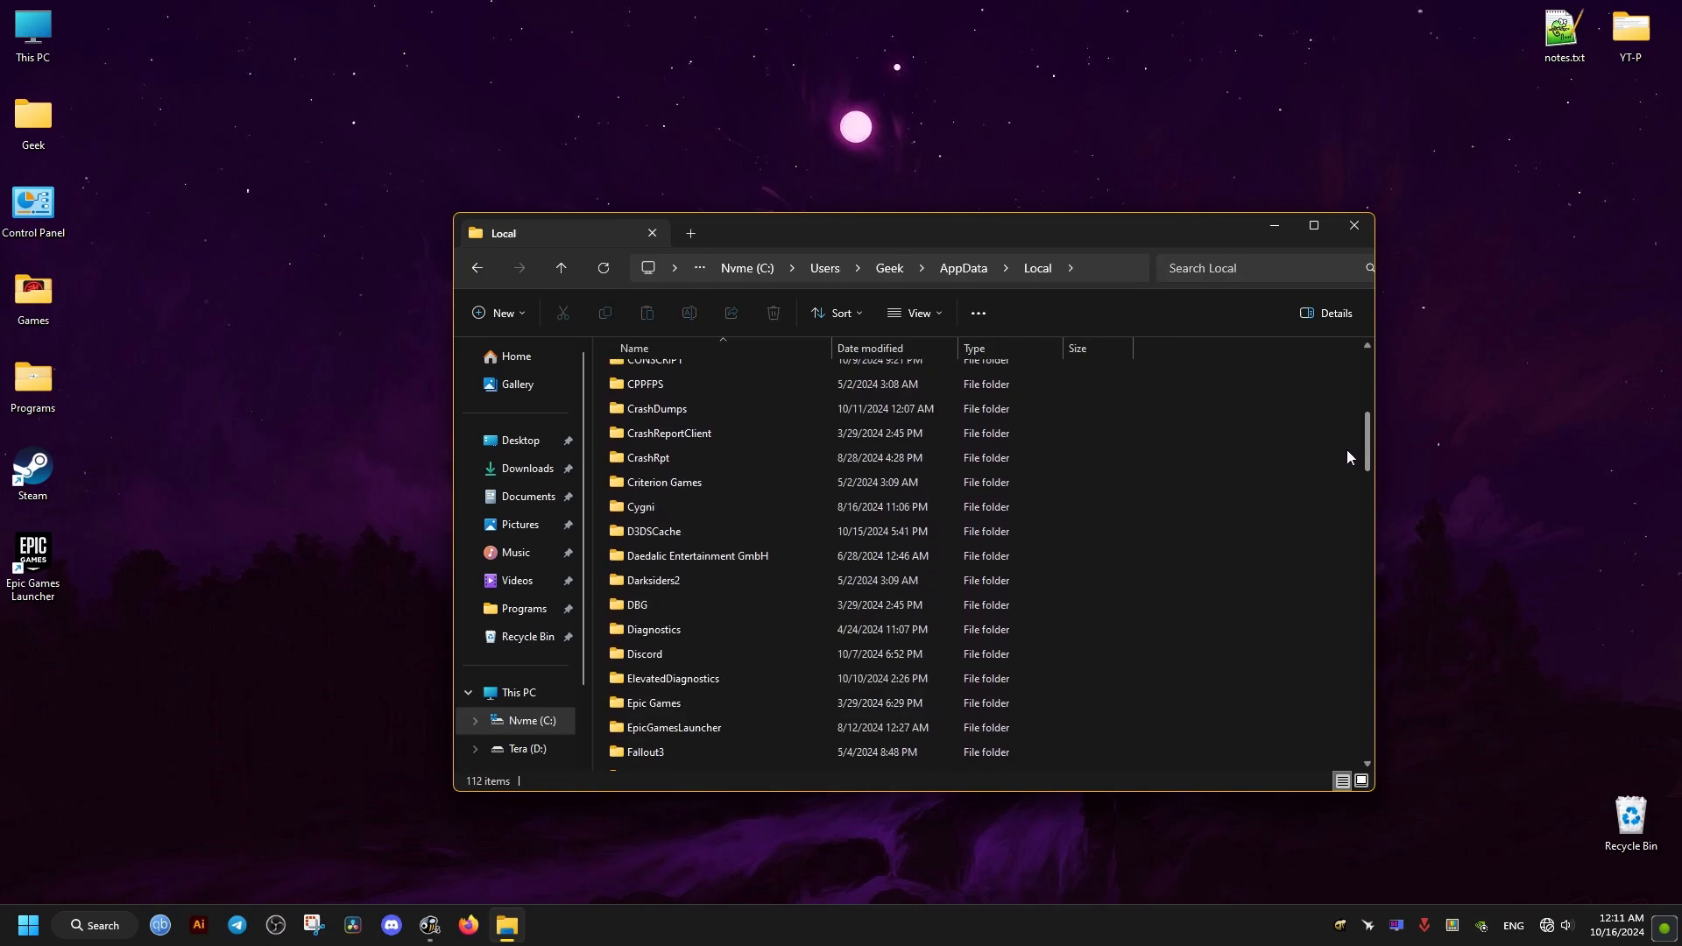
scroll("down", 3)
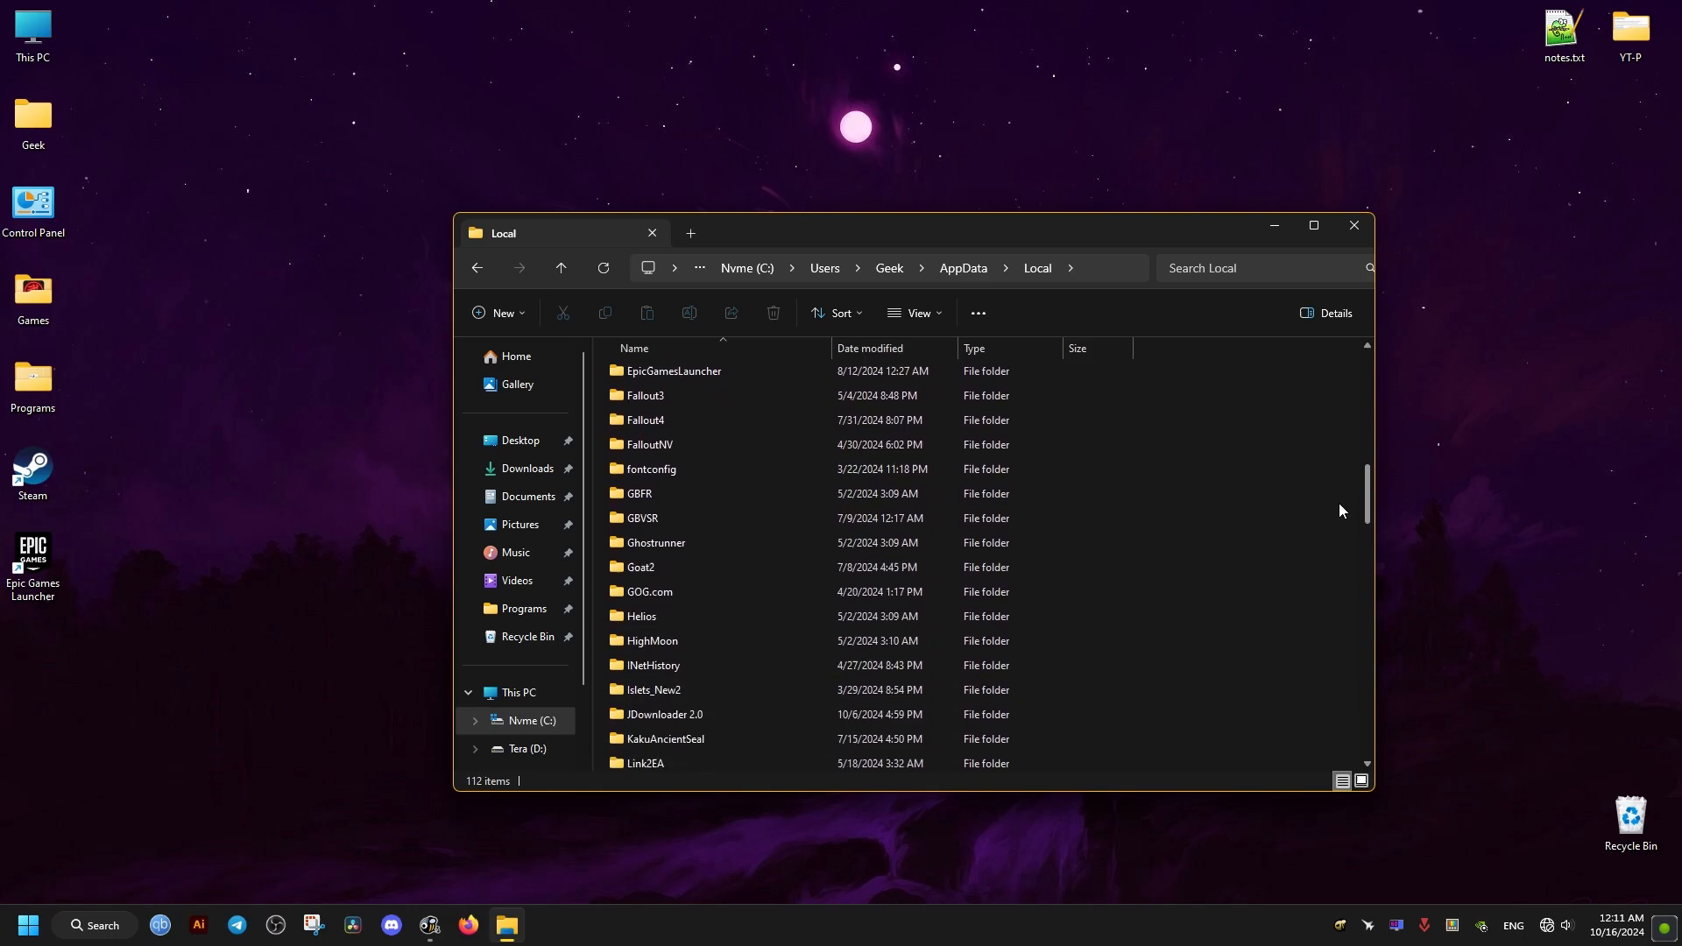
scroll("down", 3)
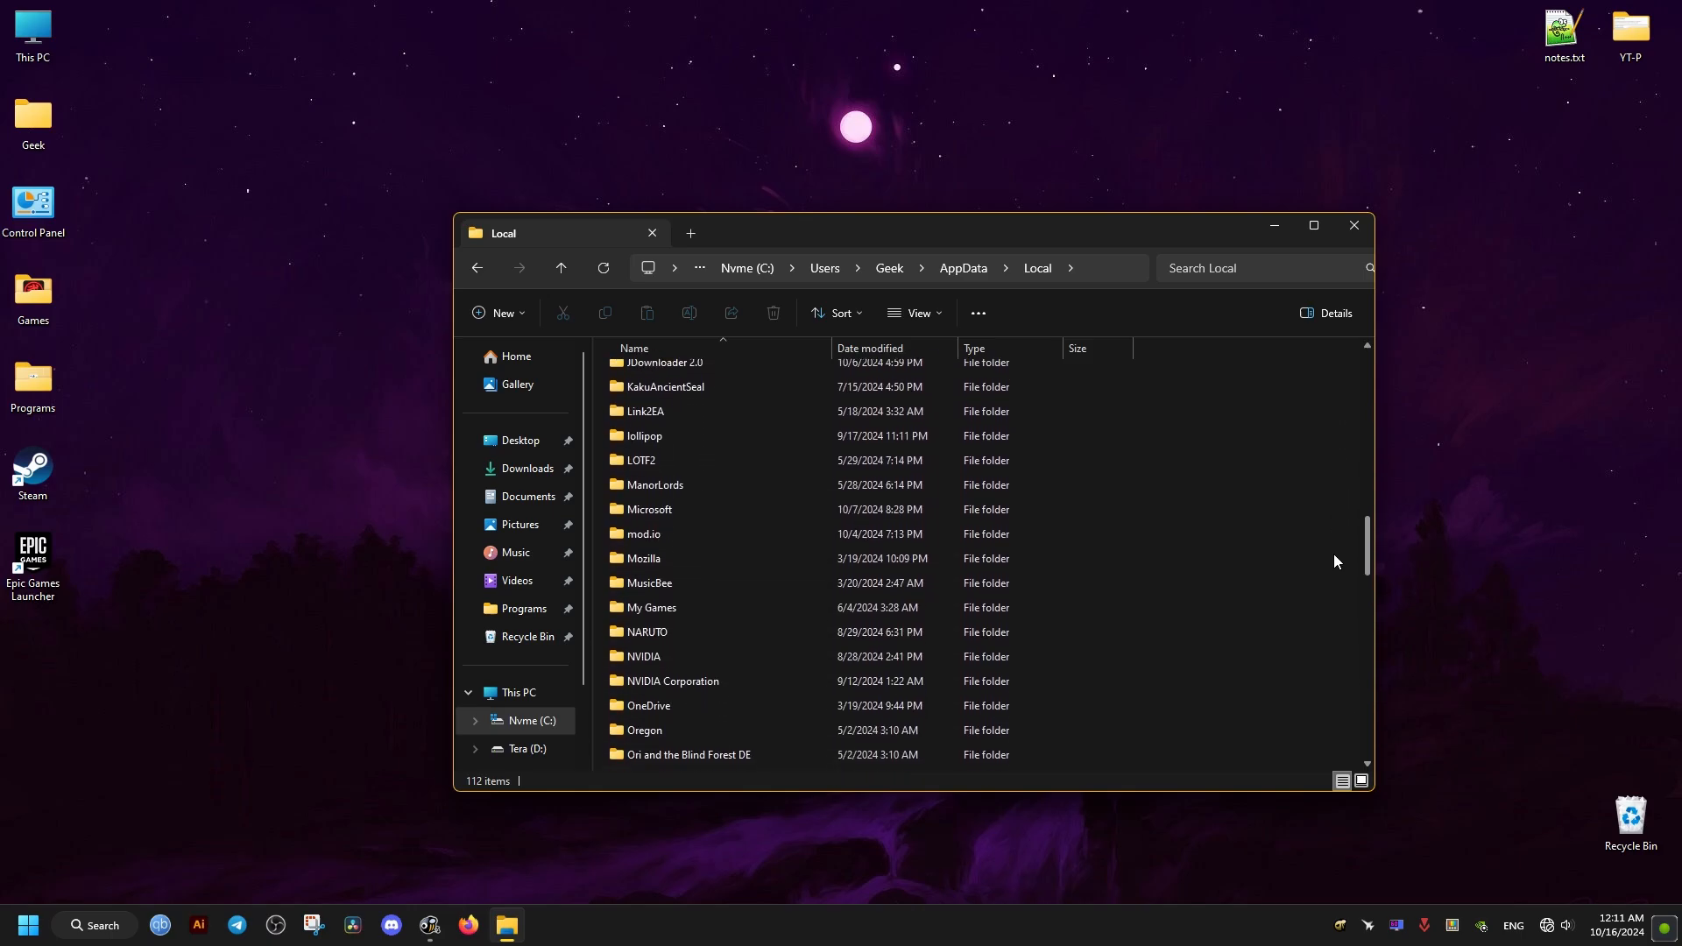
scroll("down", 3)
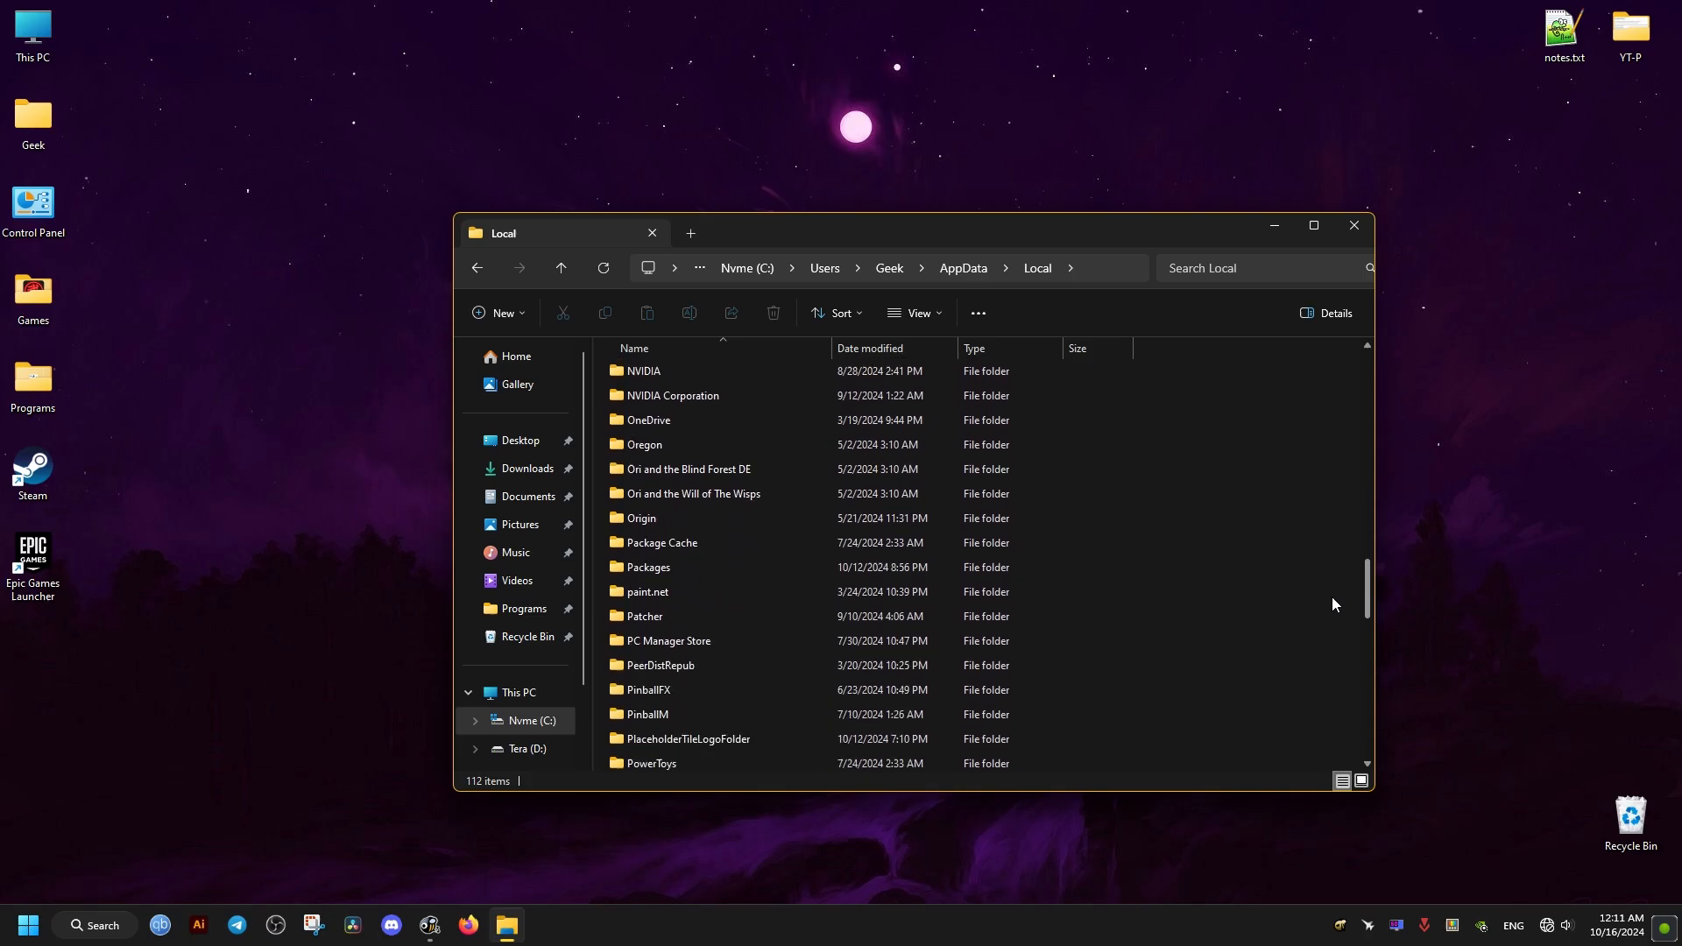
scroll("down", 3)
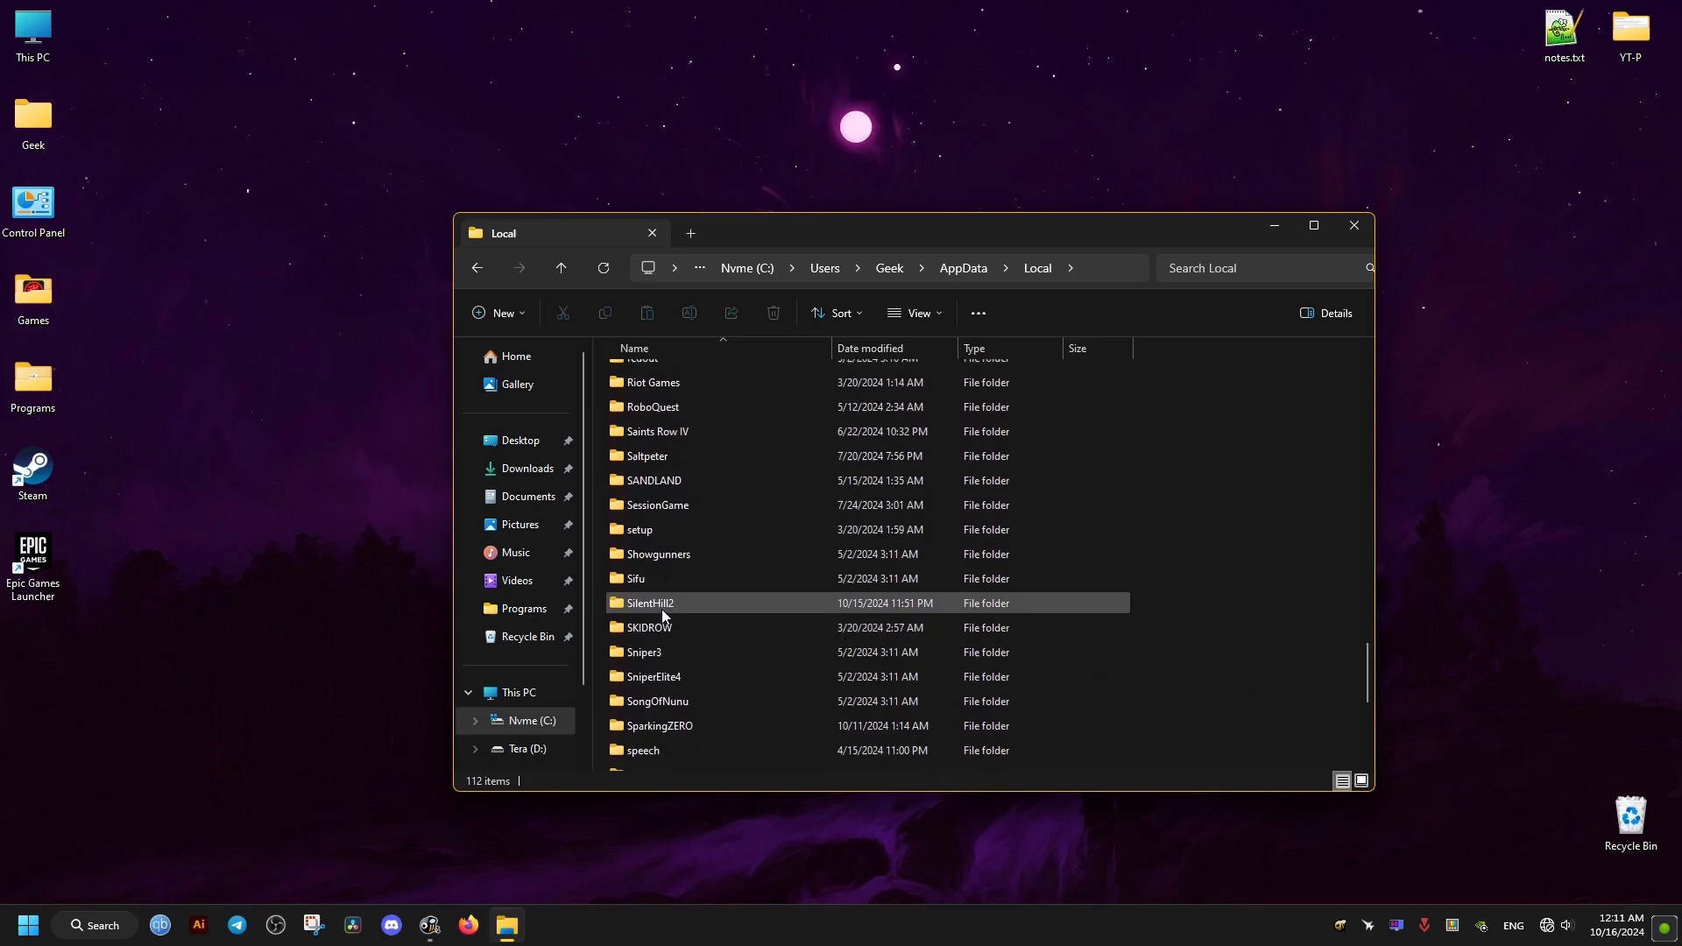
double_click(648, 603)
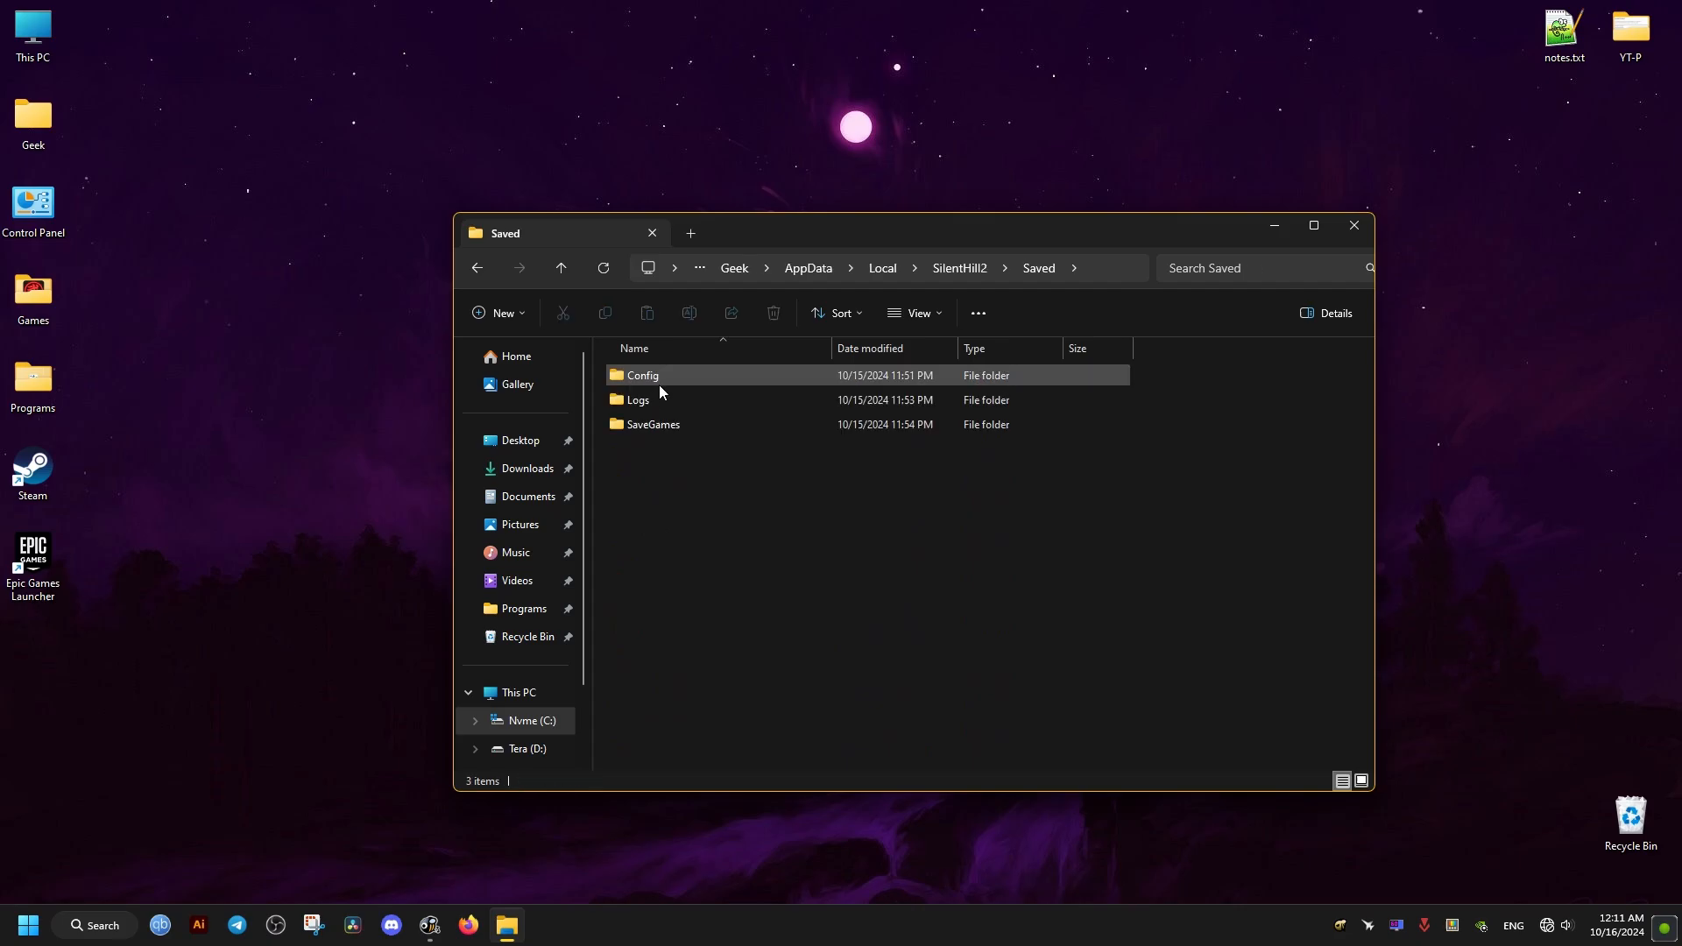
double_click(641, 375)
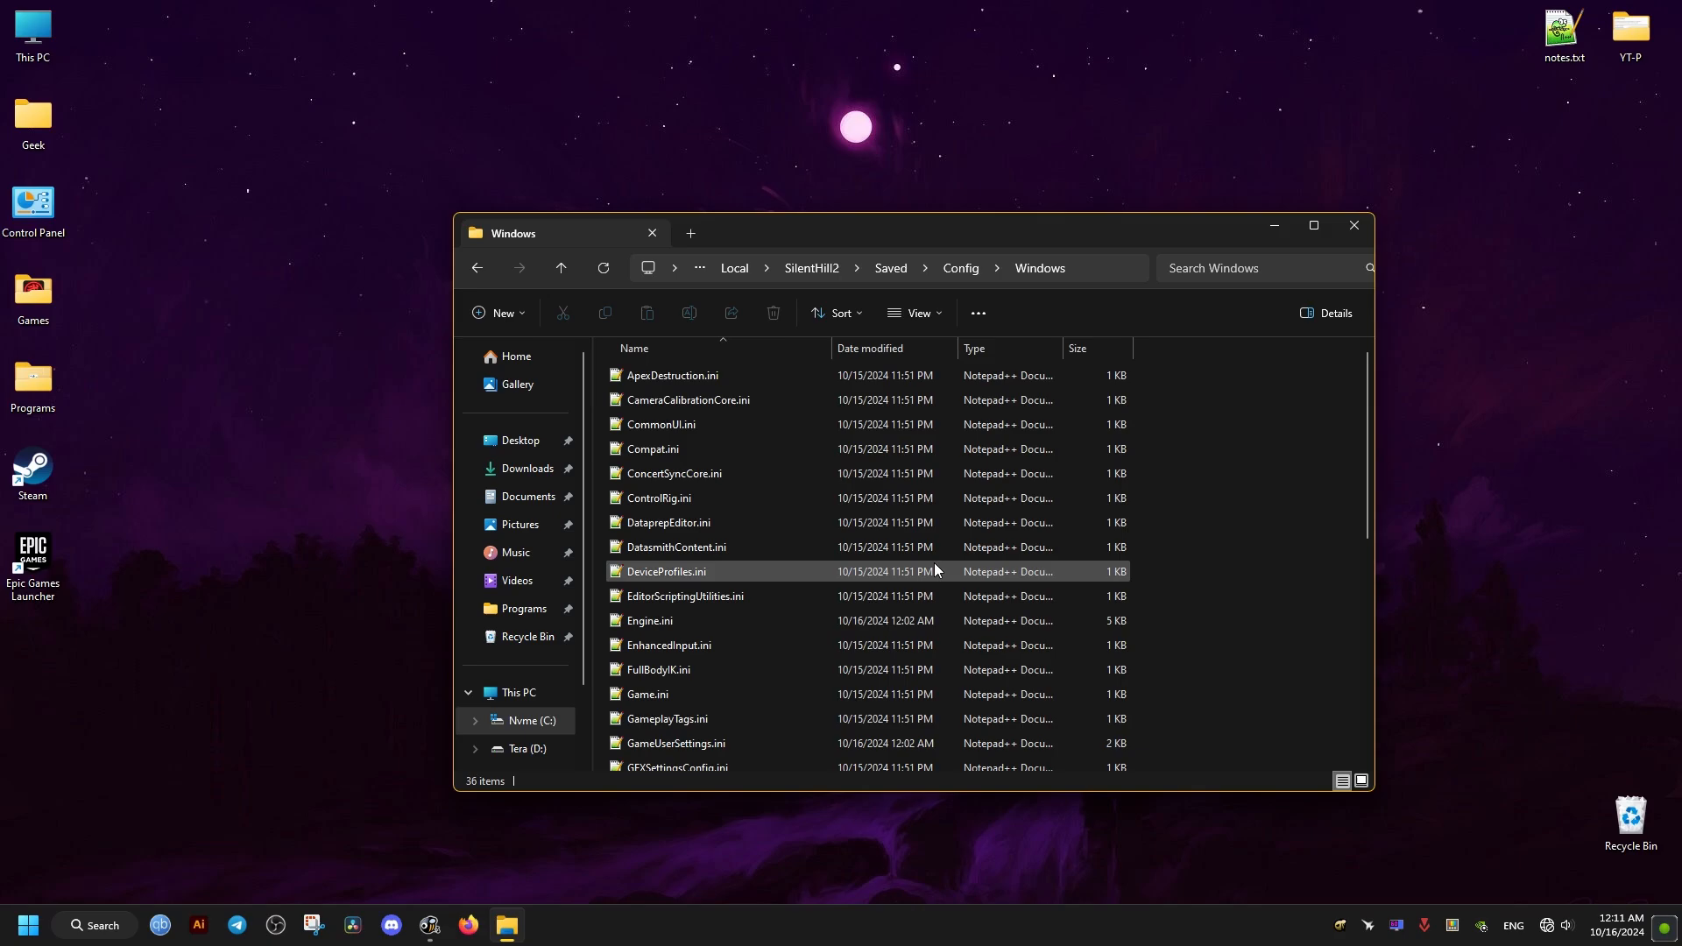
mouse_move(933, 571)
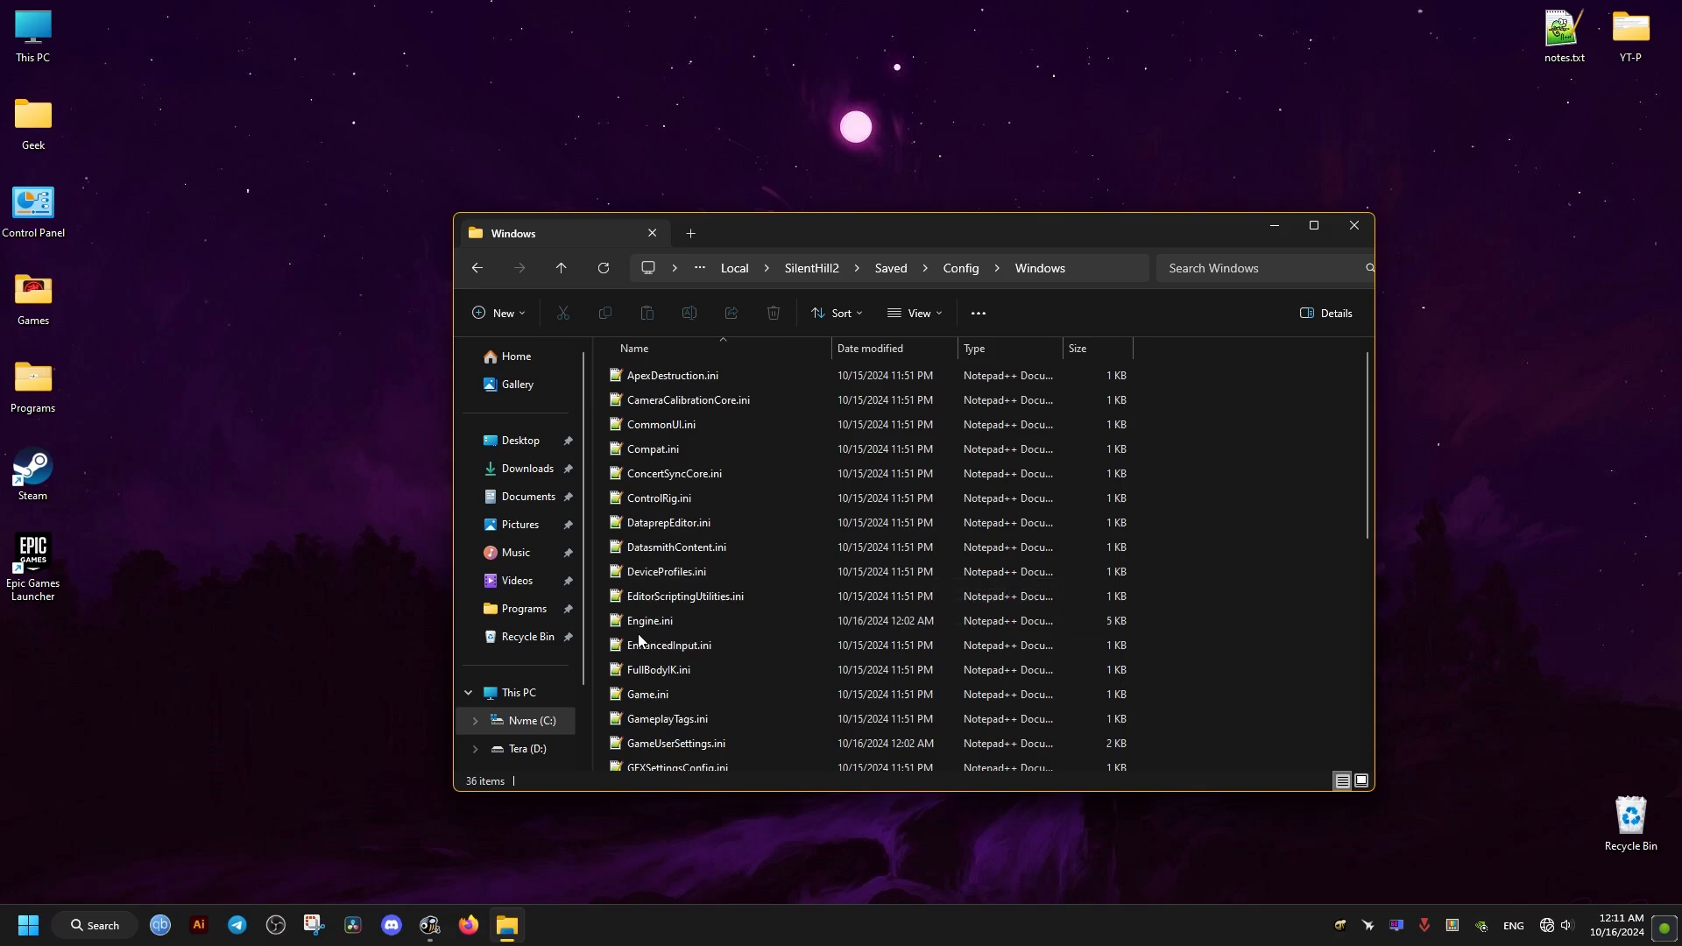
right_click(648, 620)
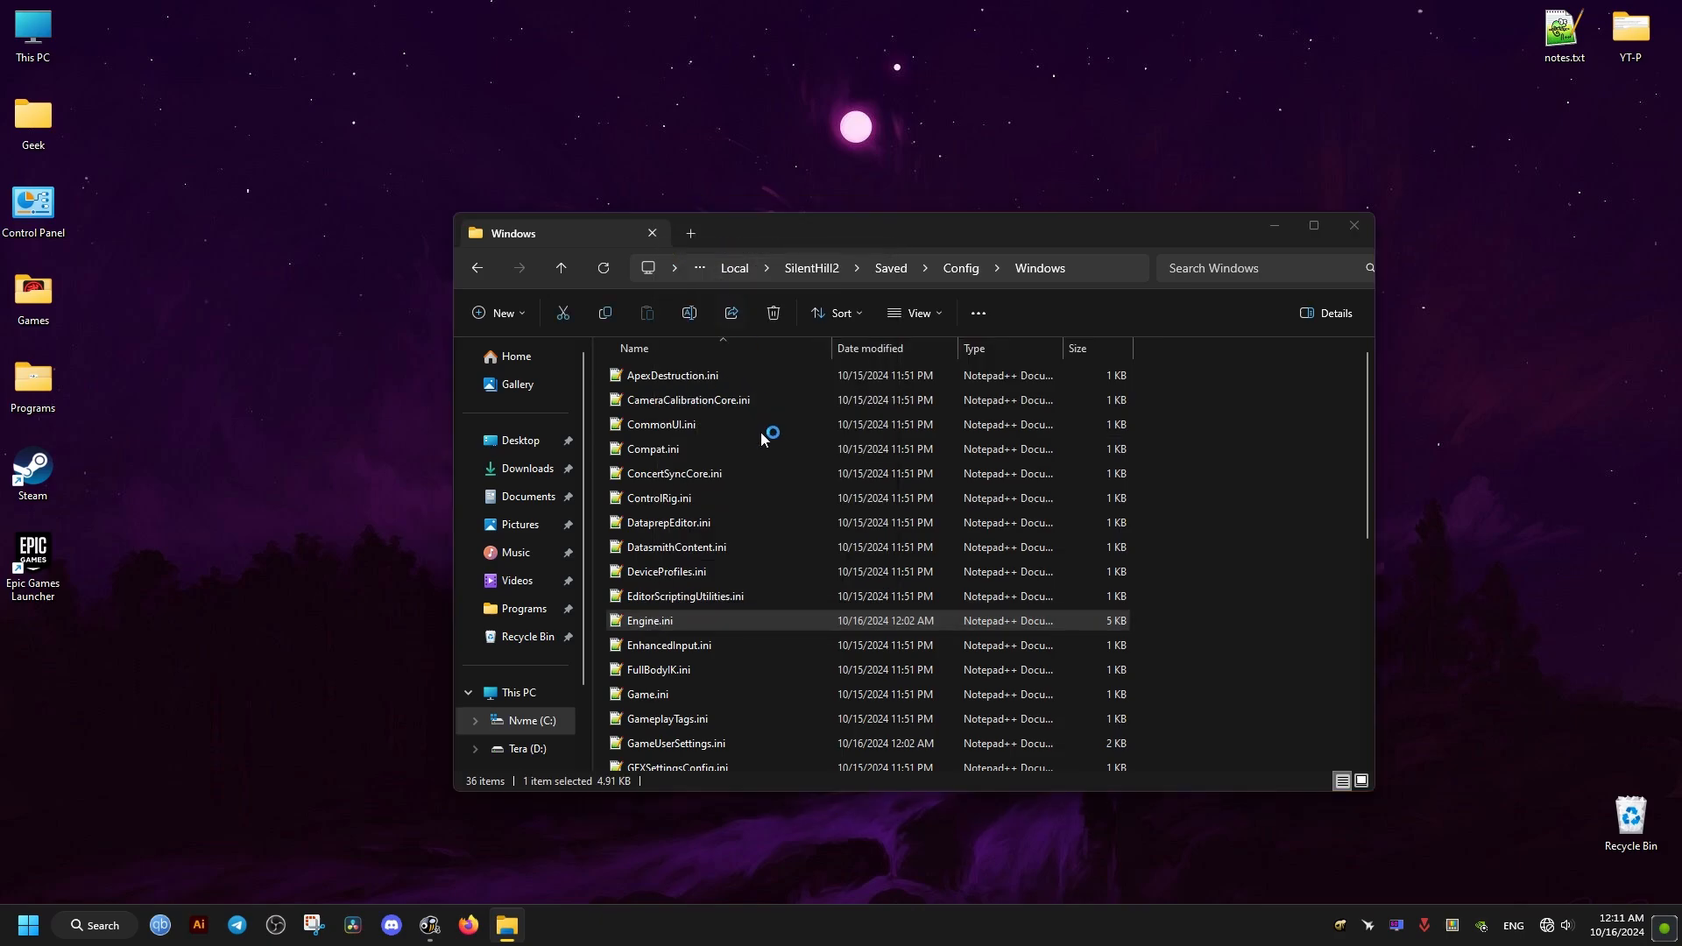
Step: Append [SystemSettings] with r.SceneColorFringeQuality=0 and r.Tonemapper.Quality=0 to Engine.ini in Notepad++
double_click(648, 621)
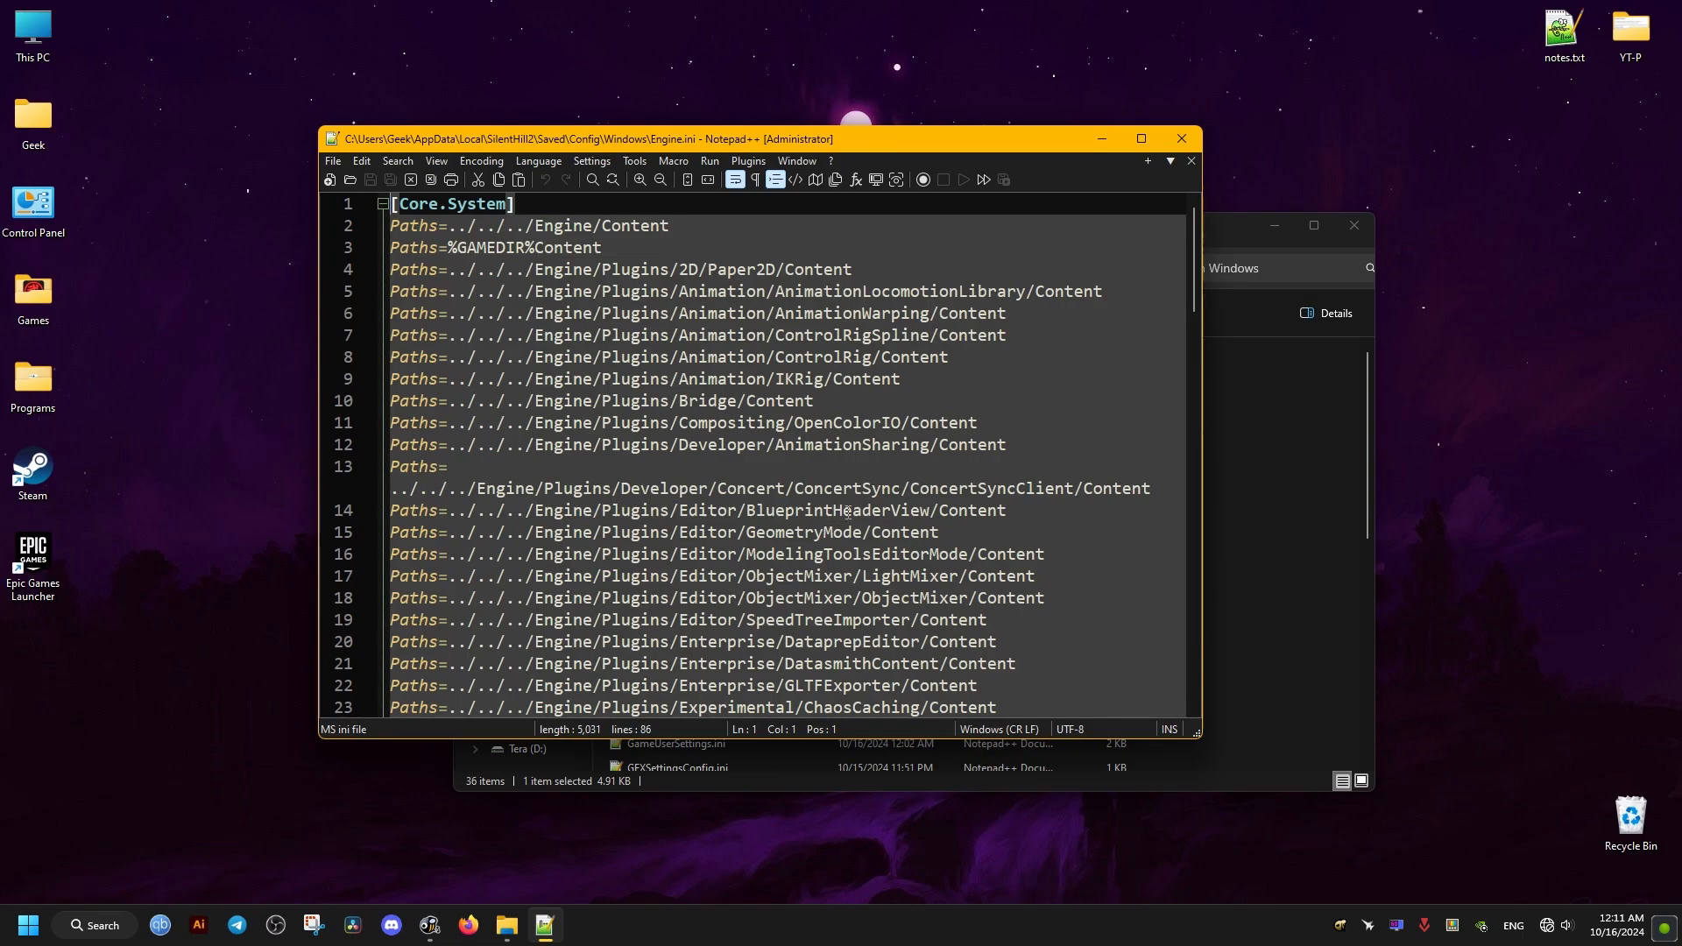
scroll("down", 3)
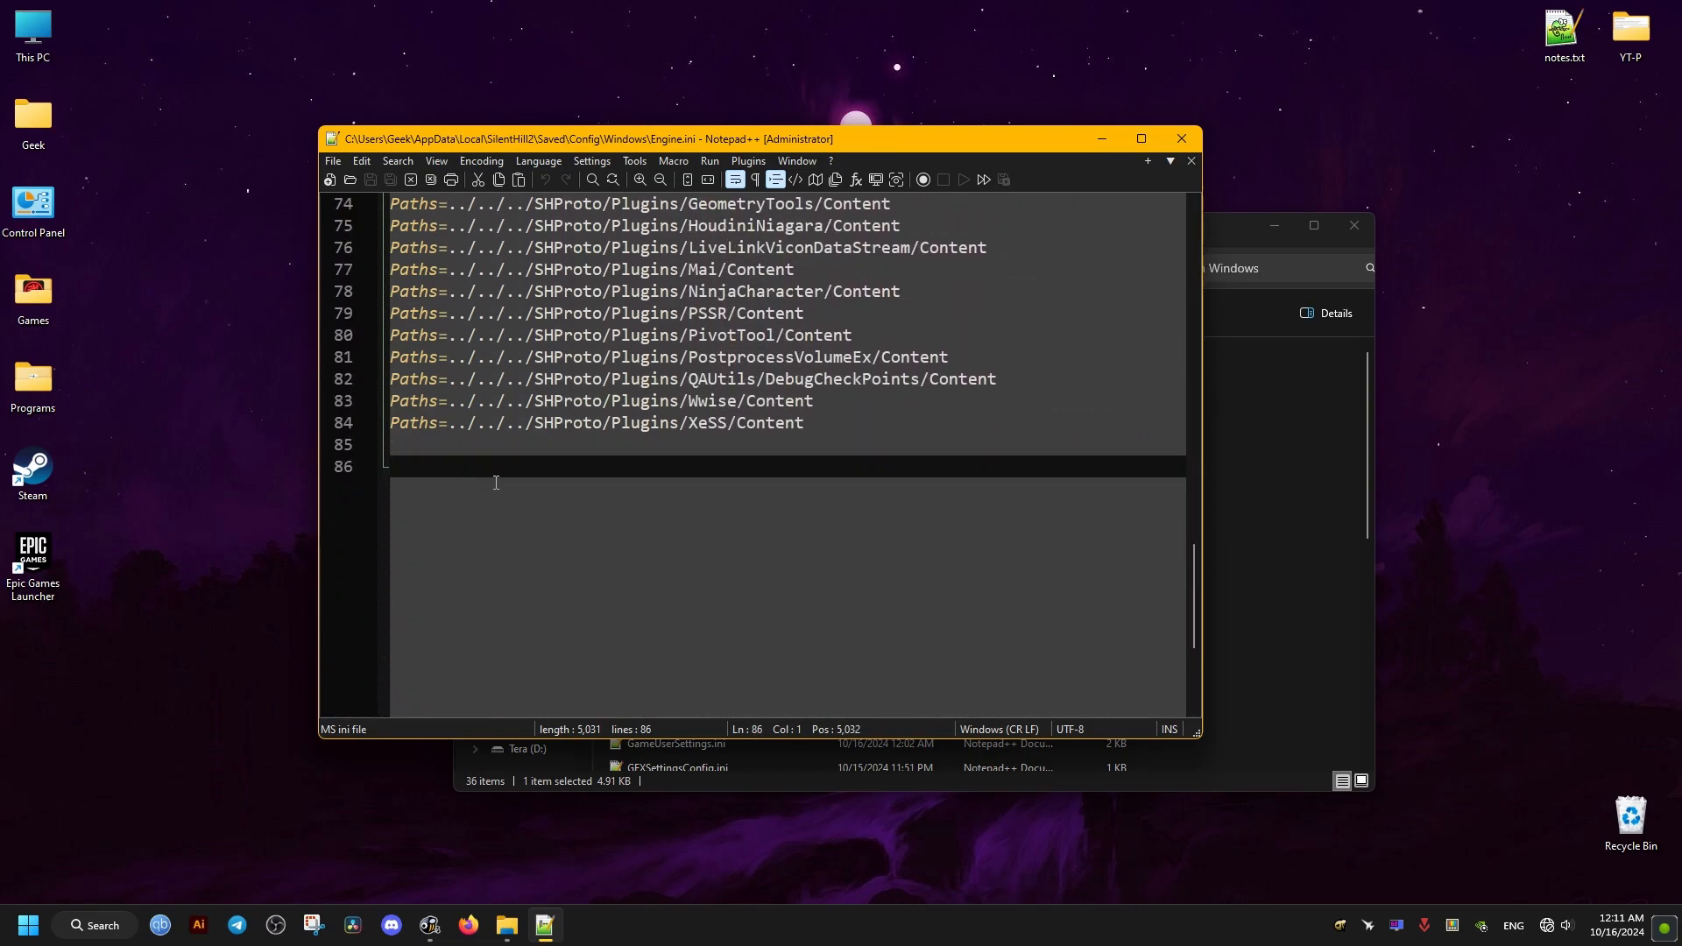
type("[SystemSettings")
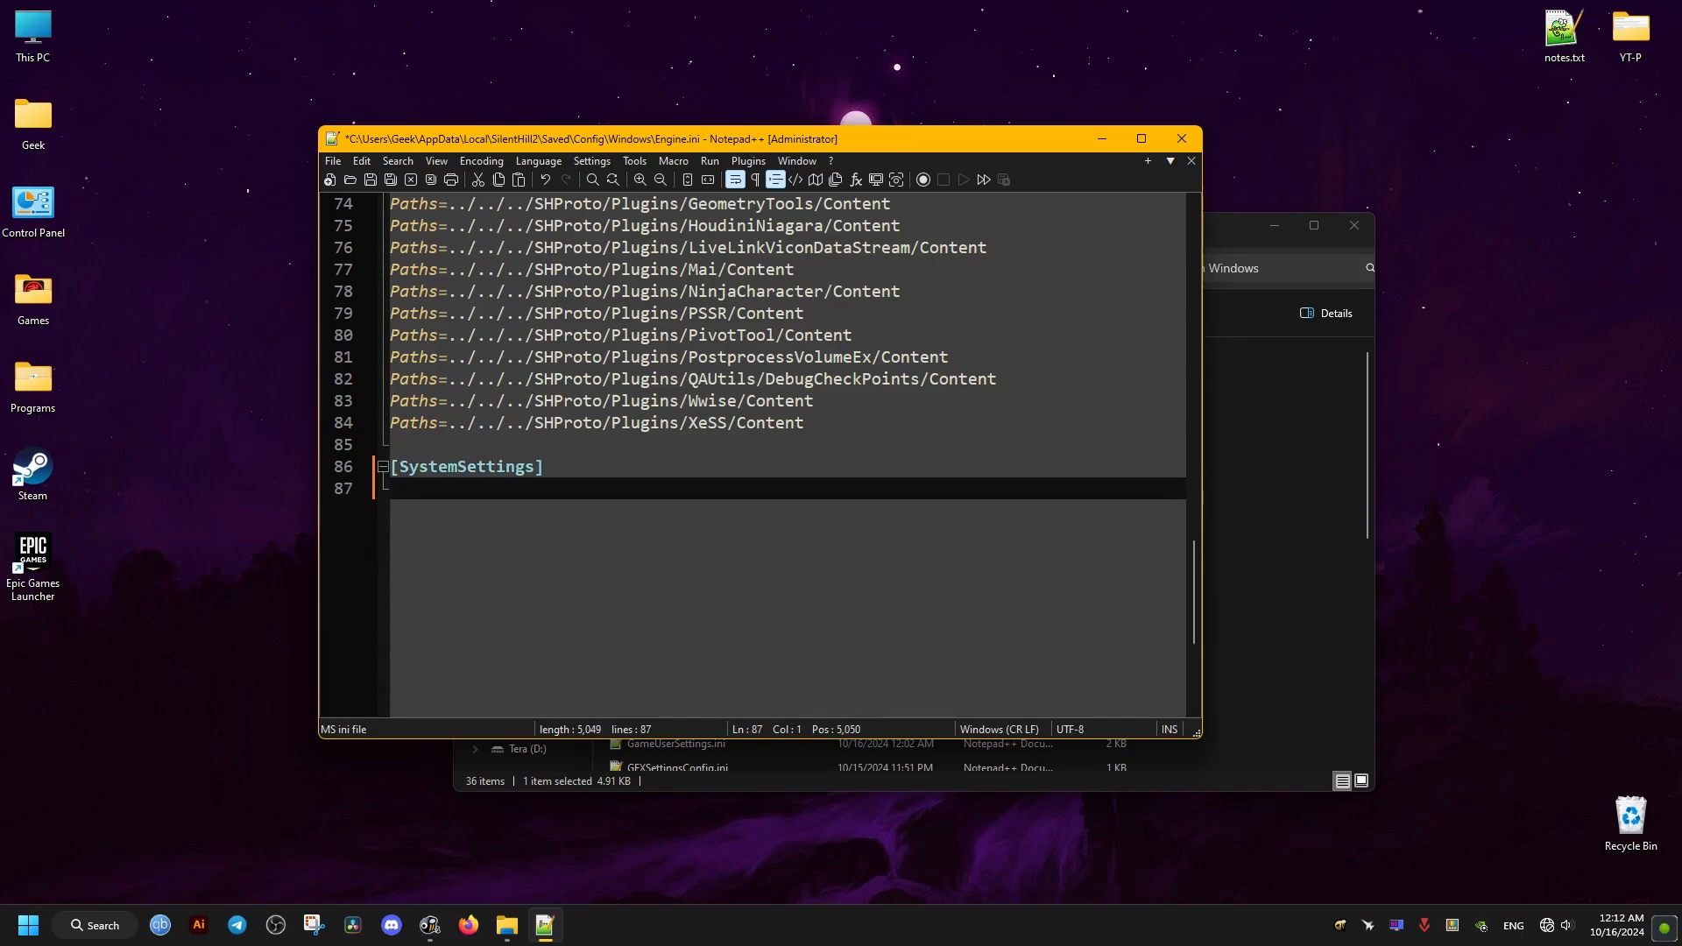
type("r.Scene")
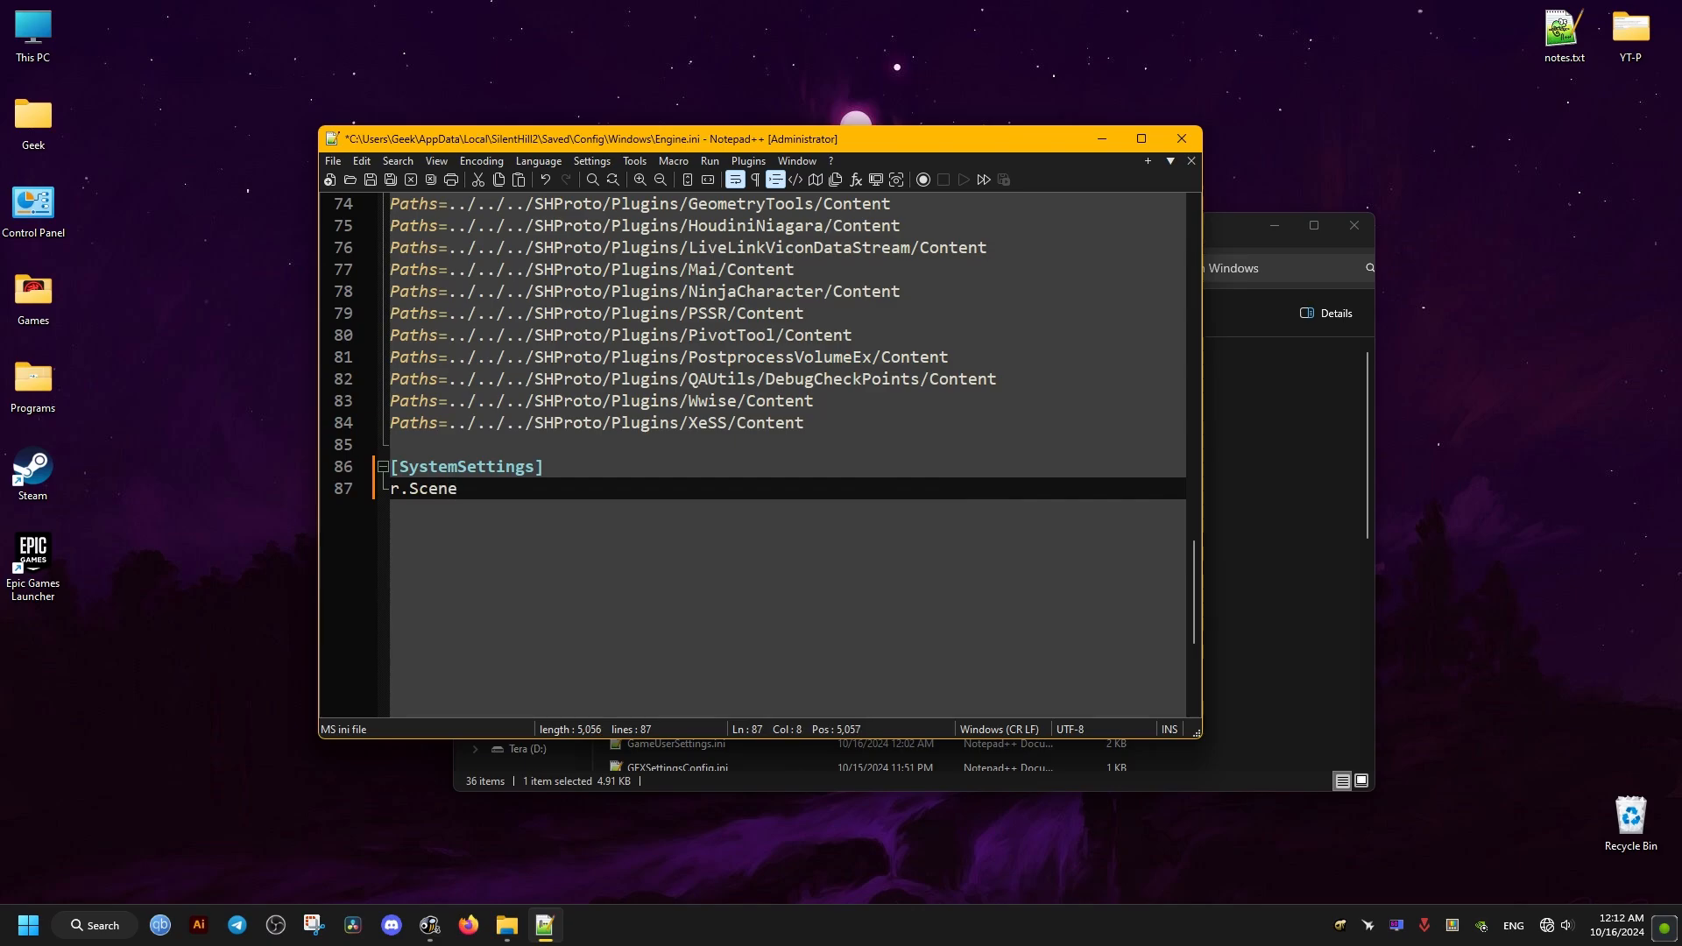
type("ColorFringeQ")
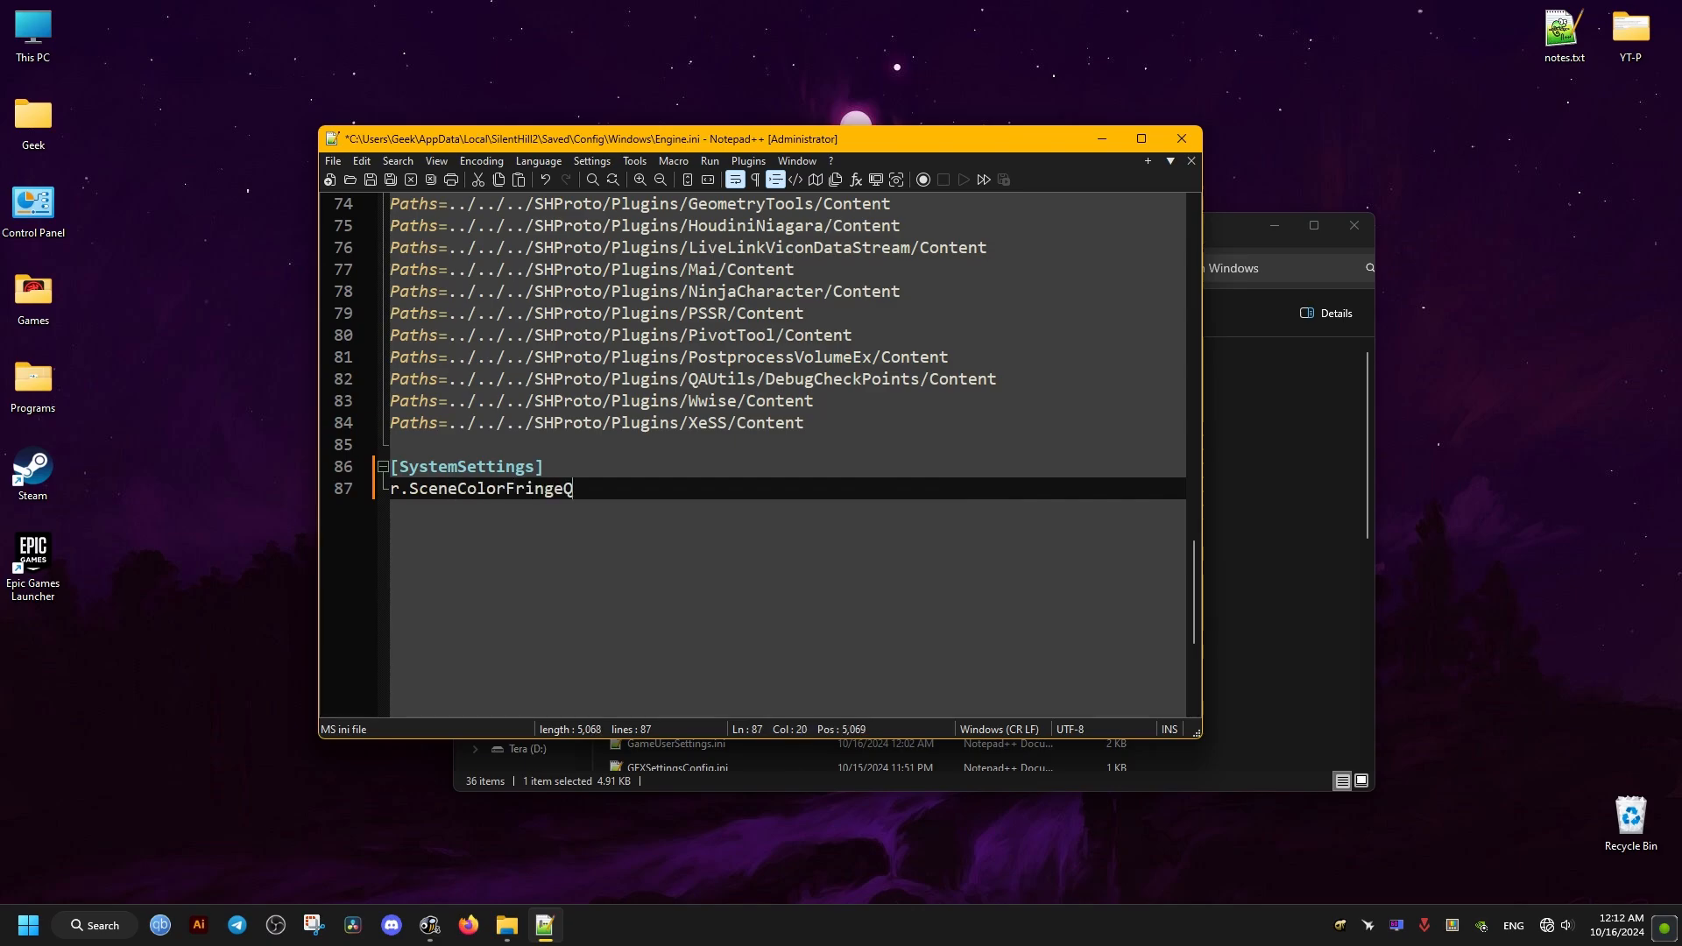
type("uality=0")
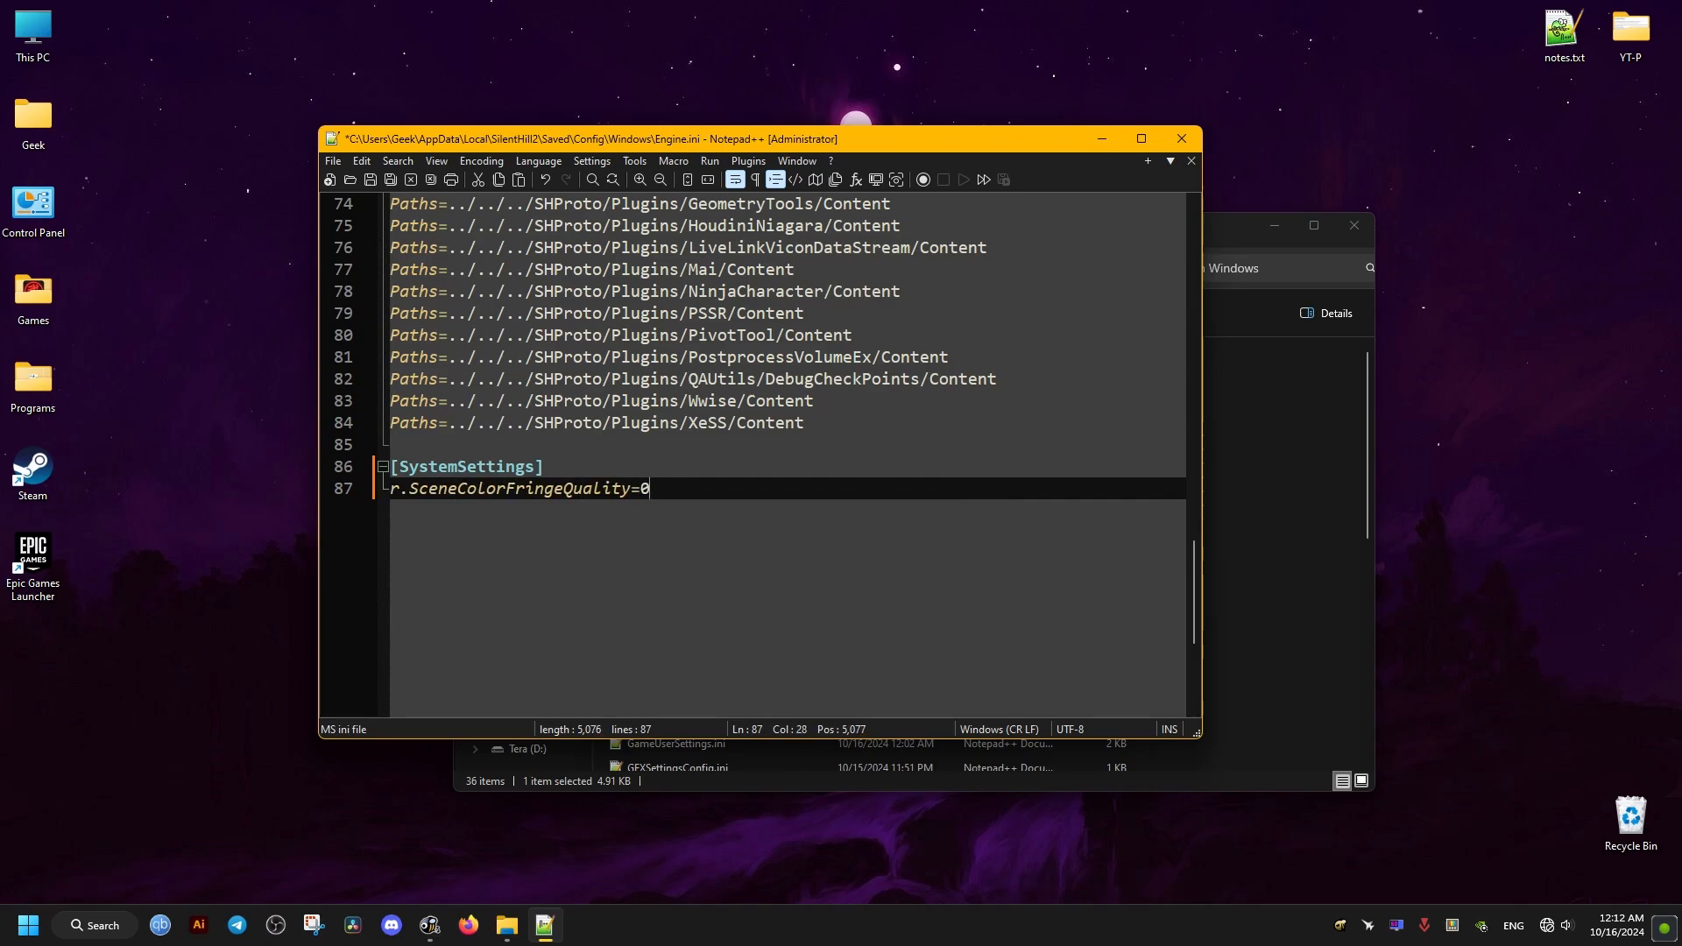
type("r.Tonemapper")
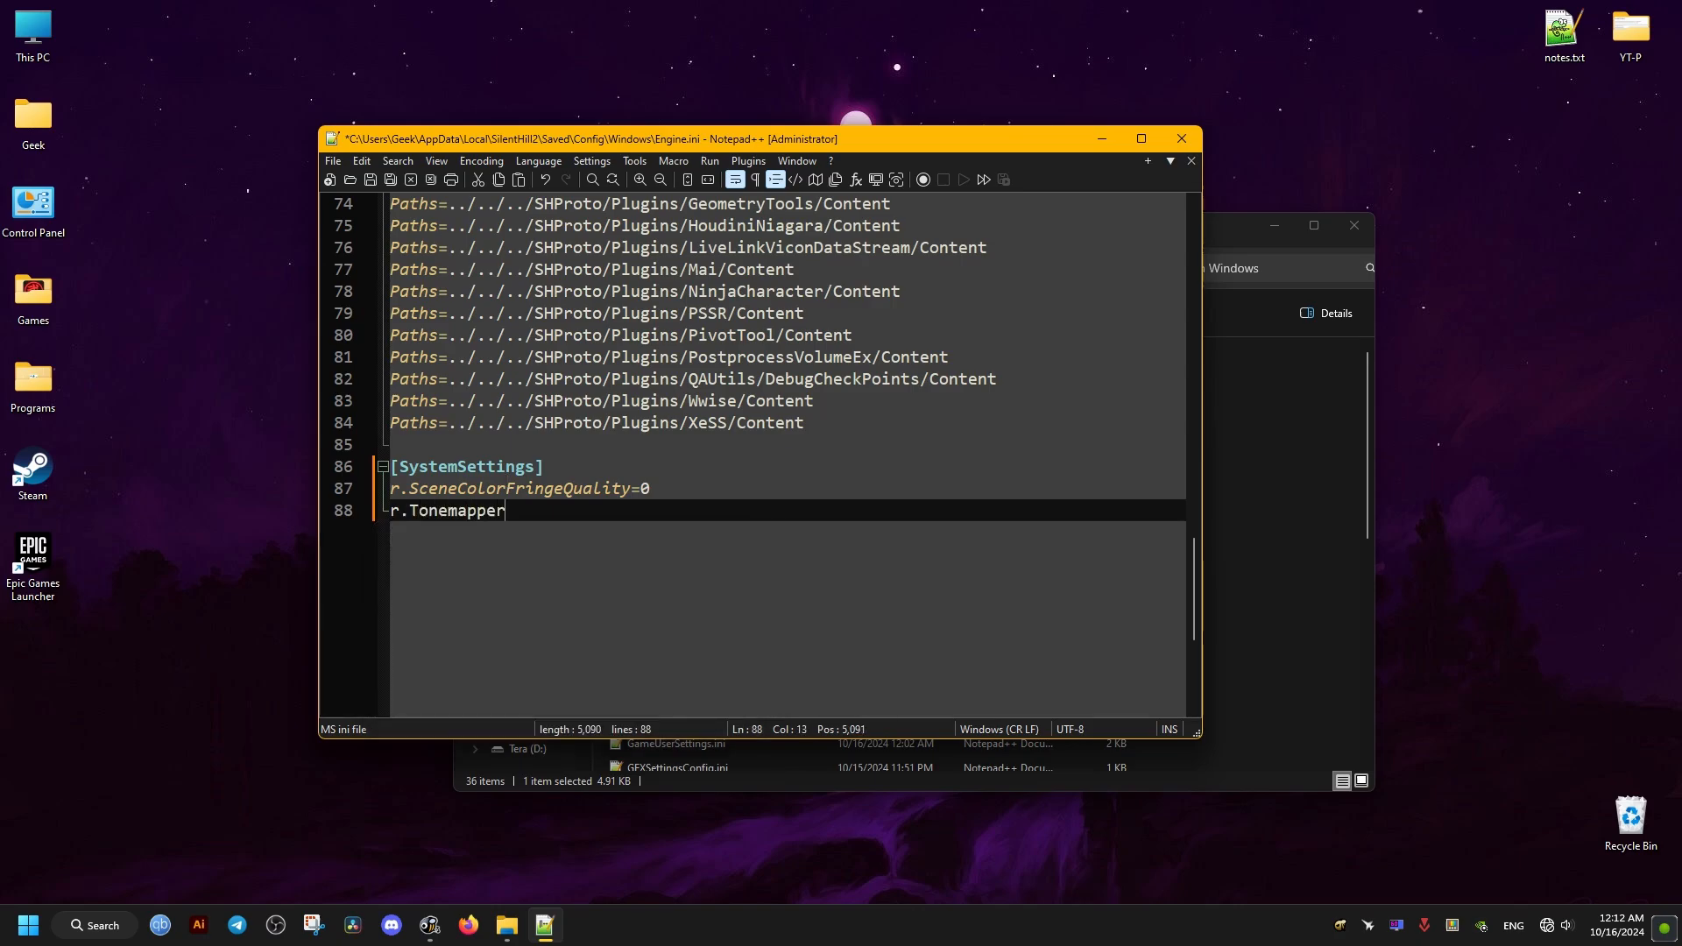
type(".Quality")
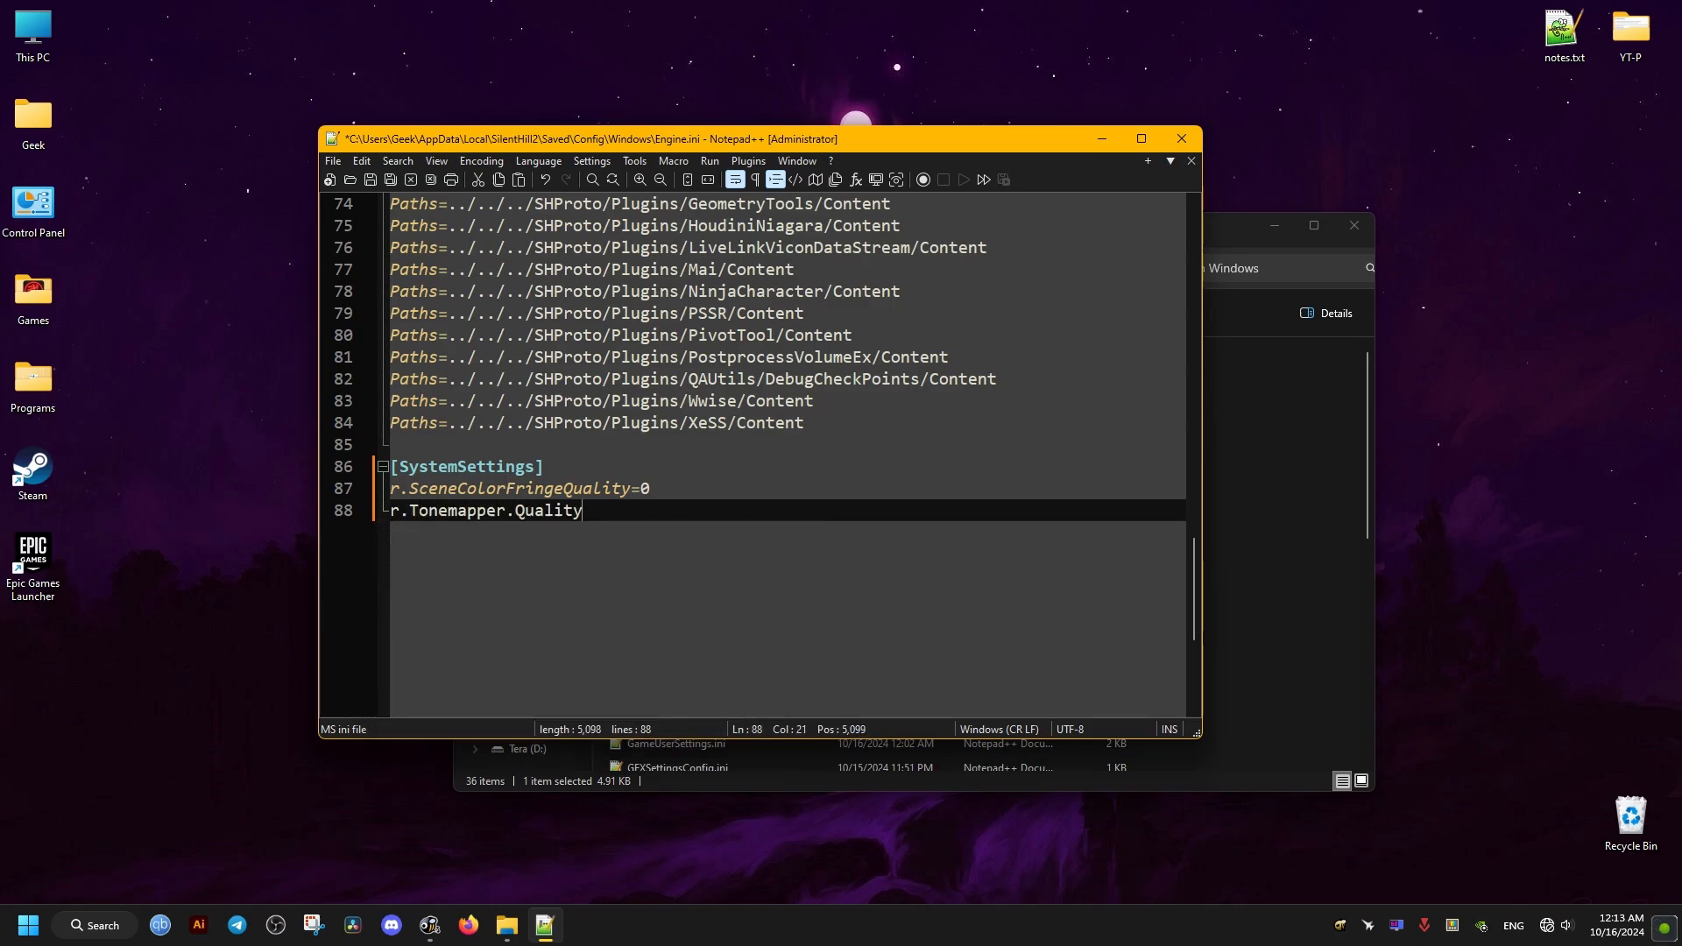
type("=0")
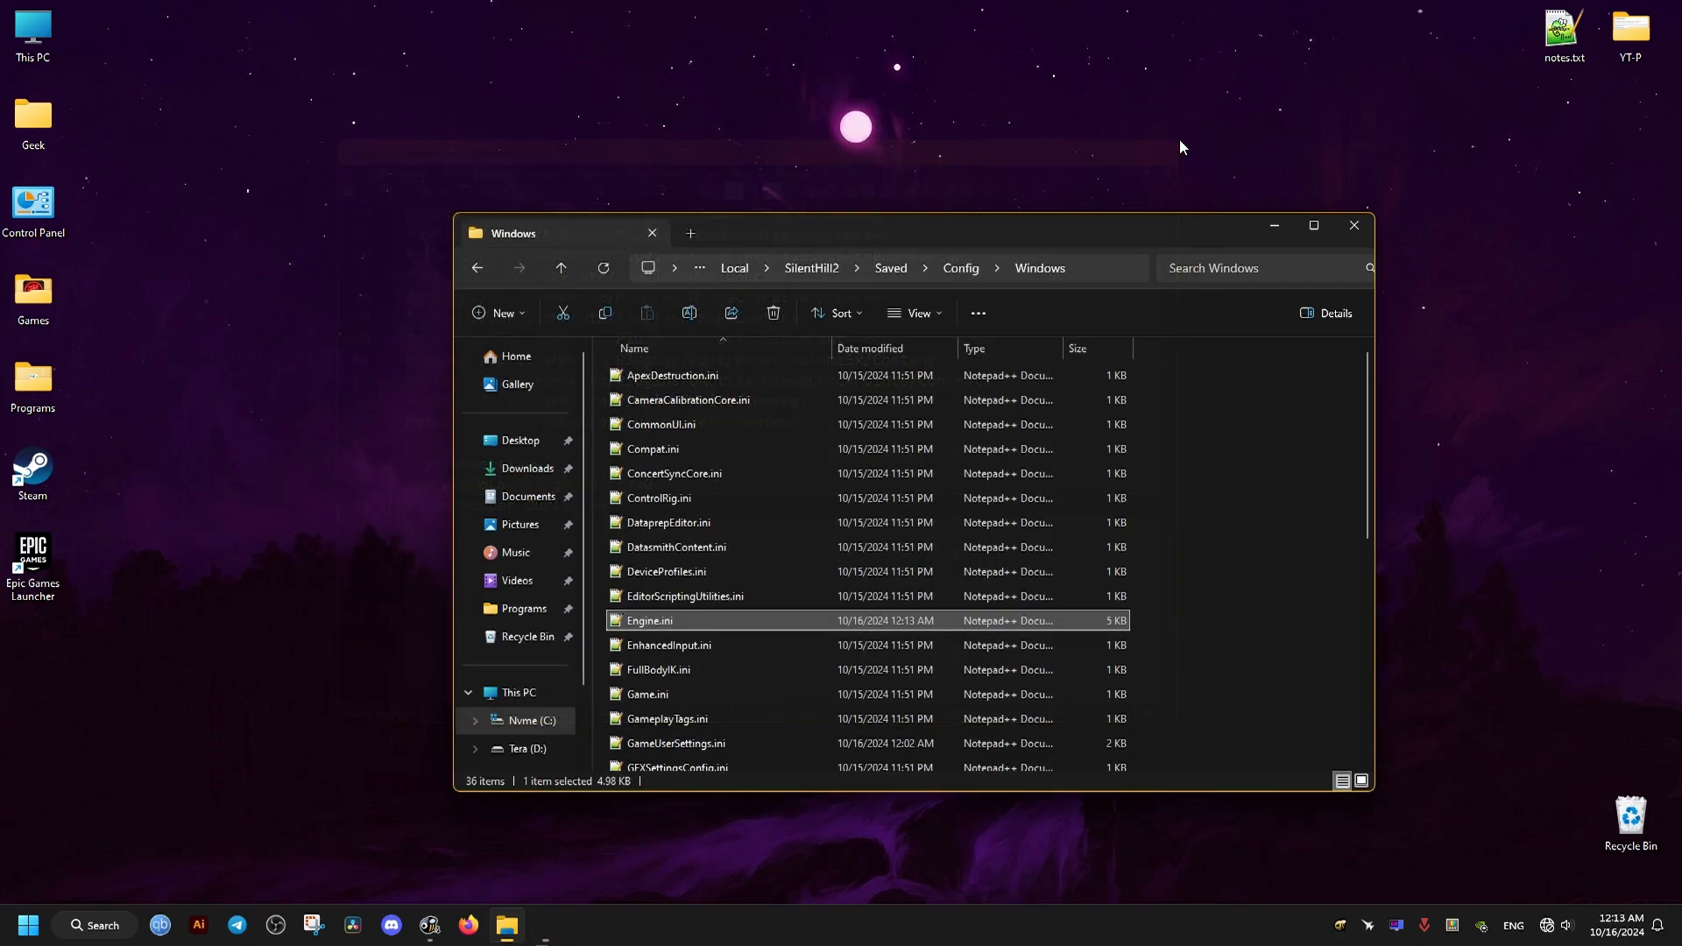
mouse_move(665, 622)
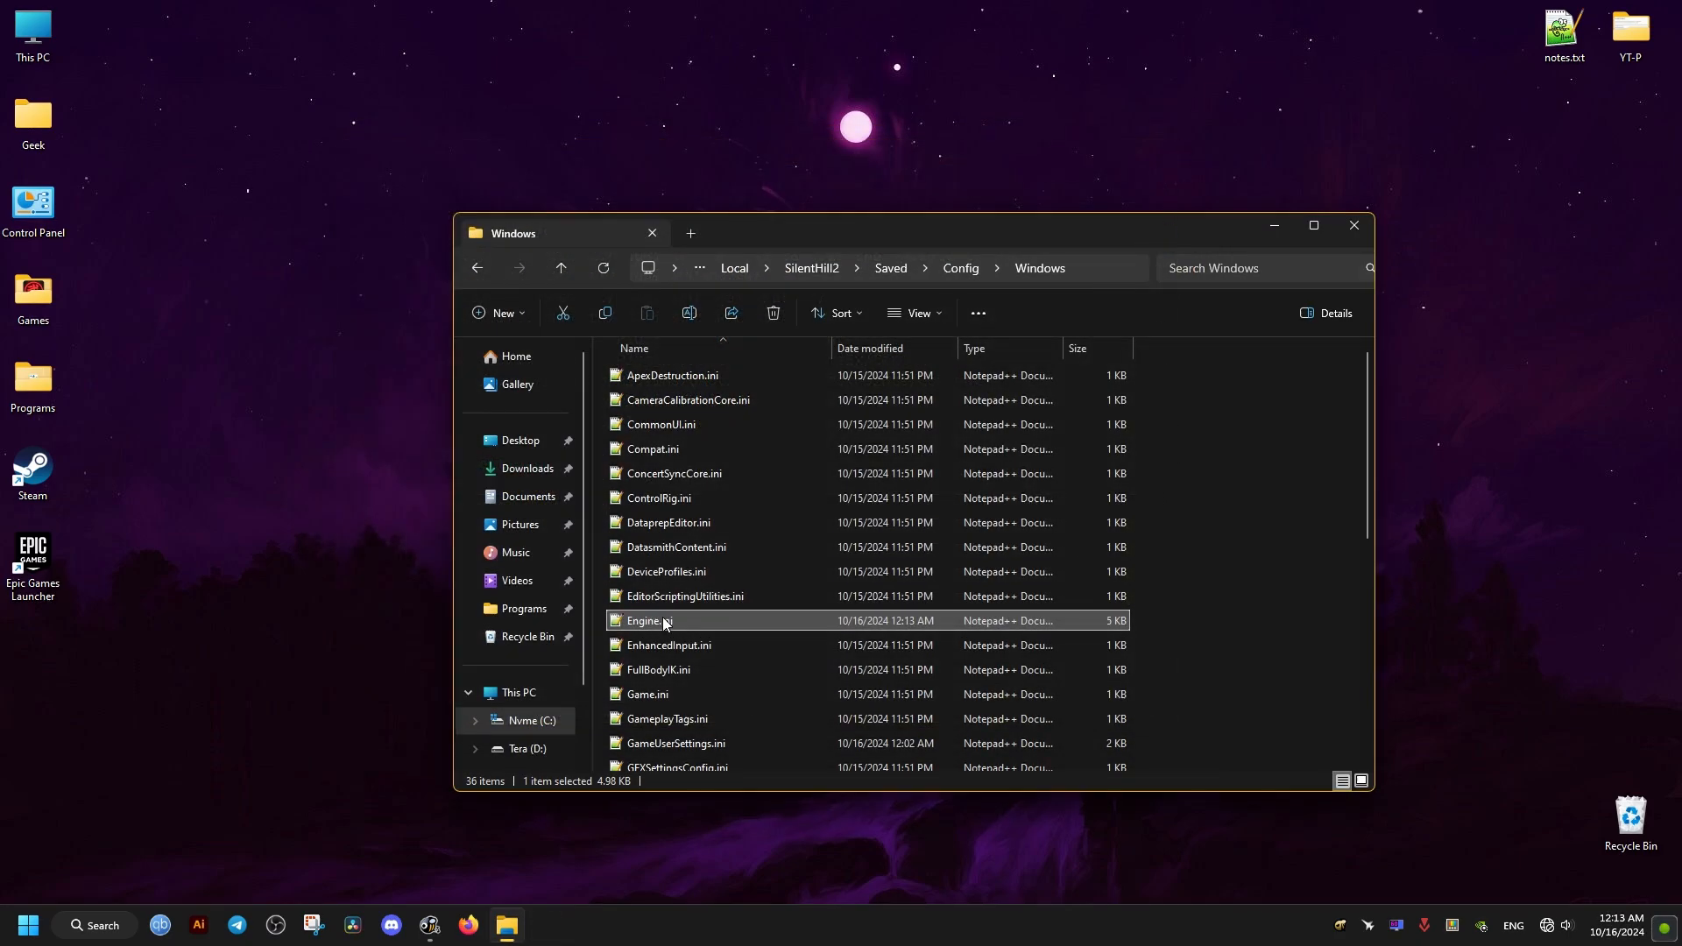
Step: Reopen Engine.ini via Edit with Notepad++ from its context menu
right_click(646, 620)
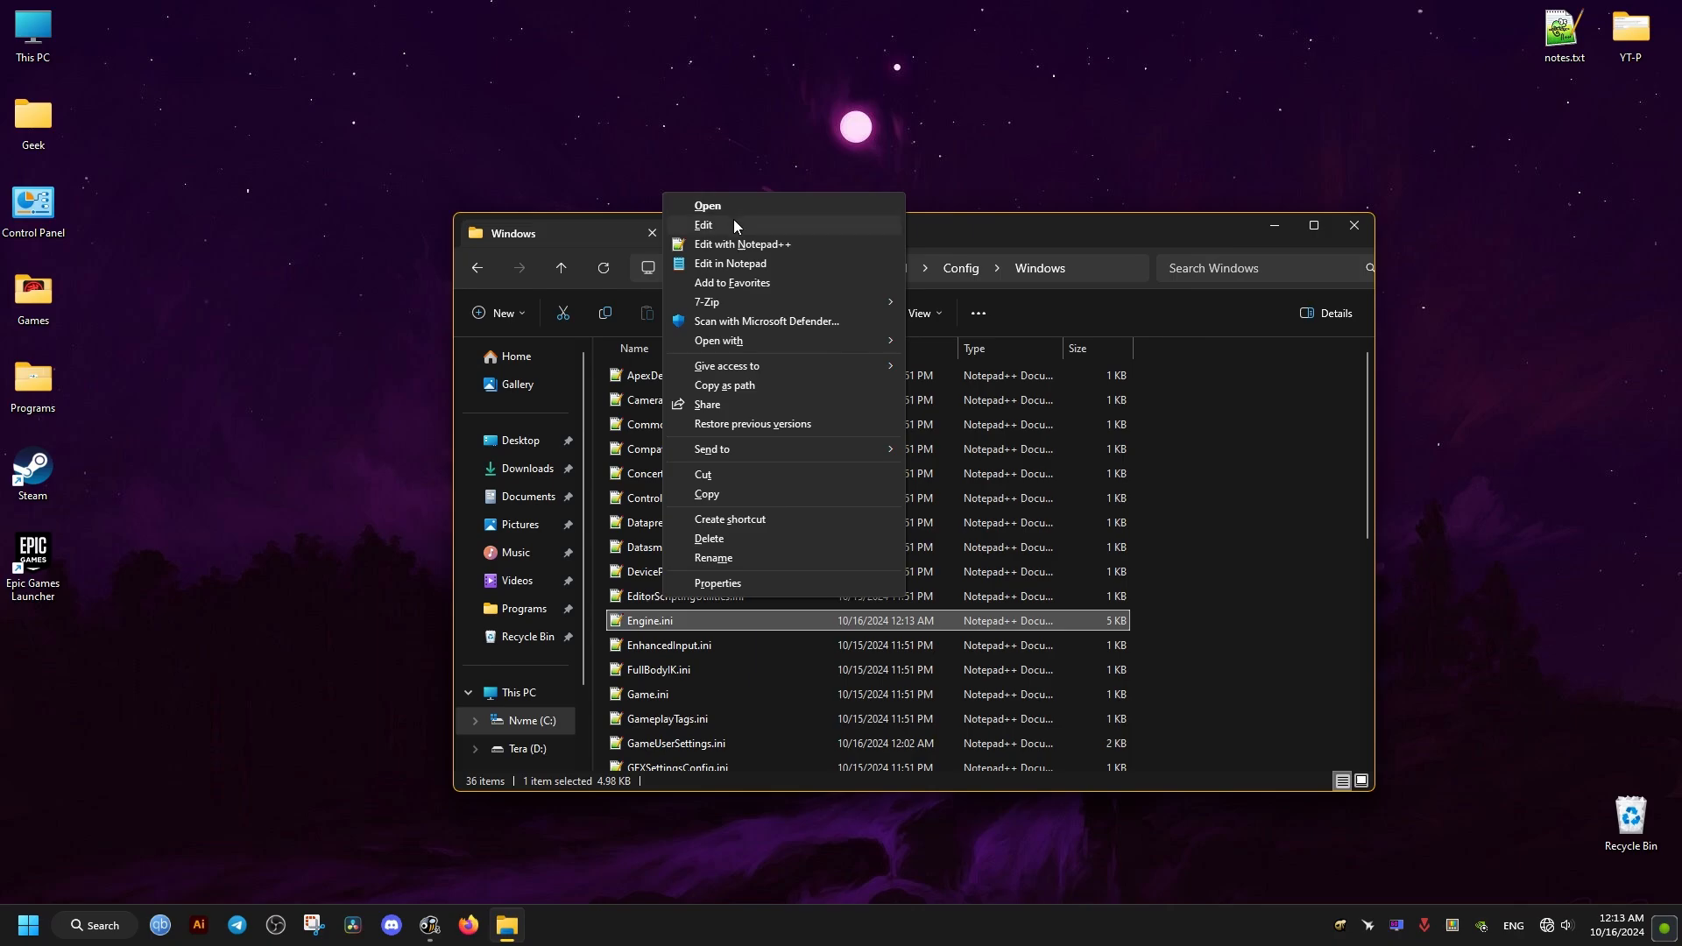
mouse_move(738, 245)
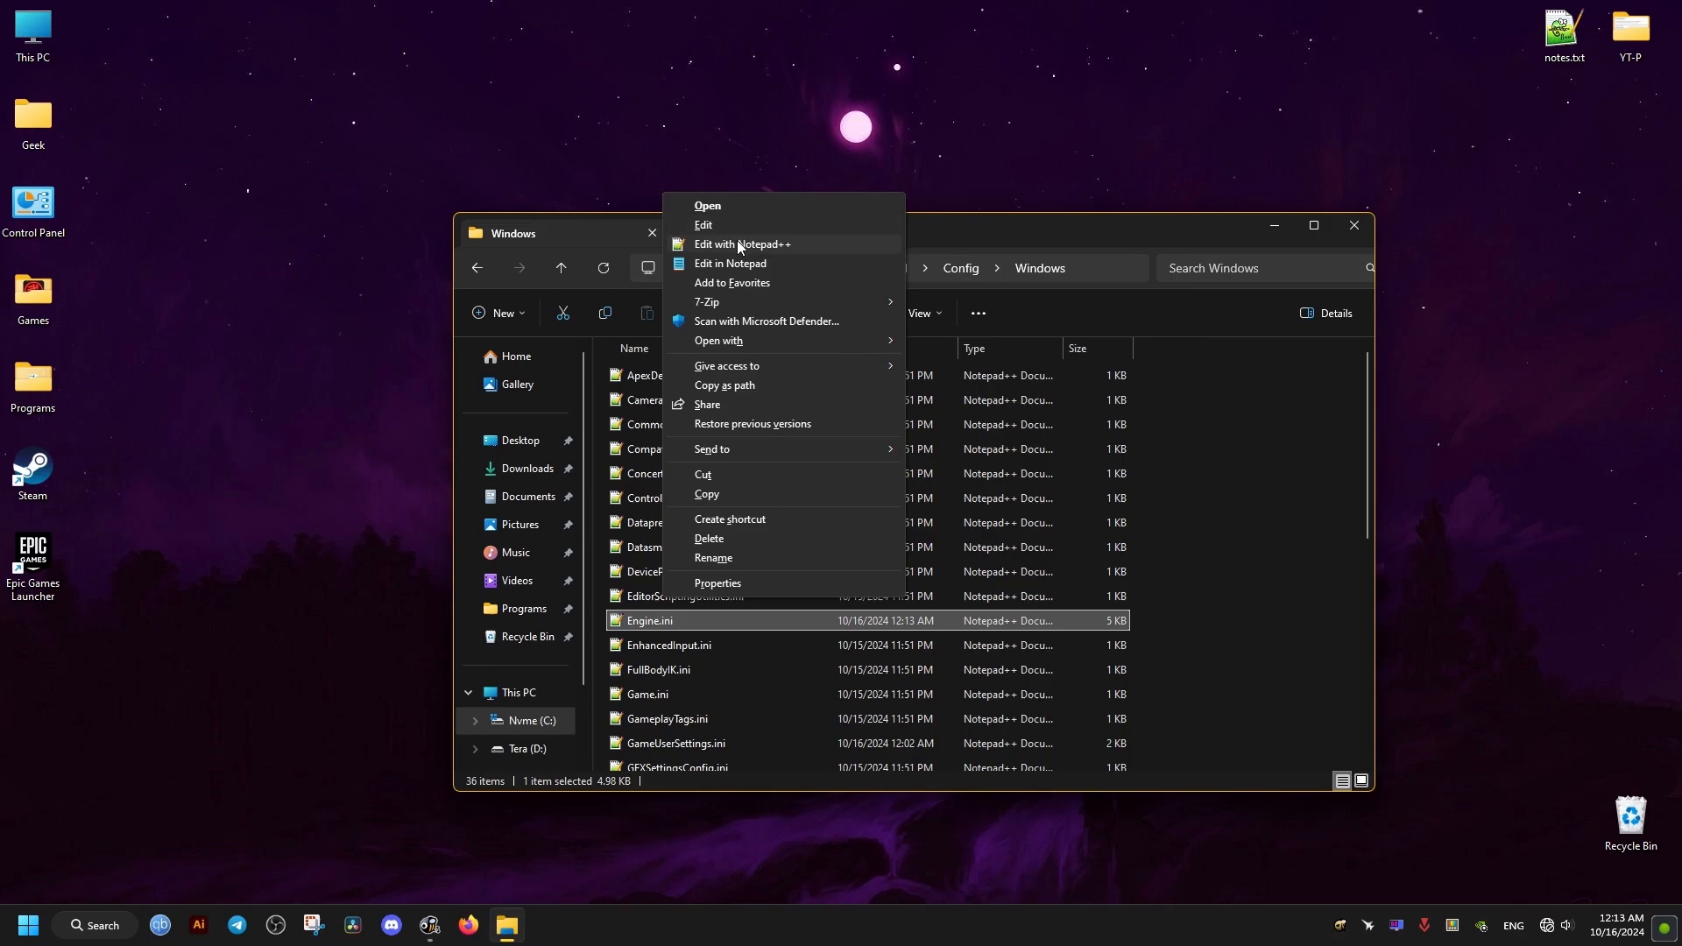
left_click(741, 247)
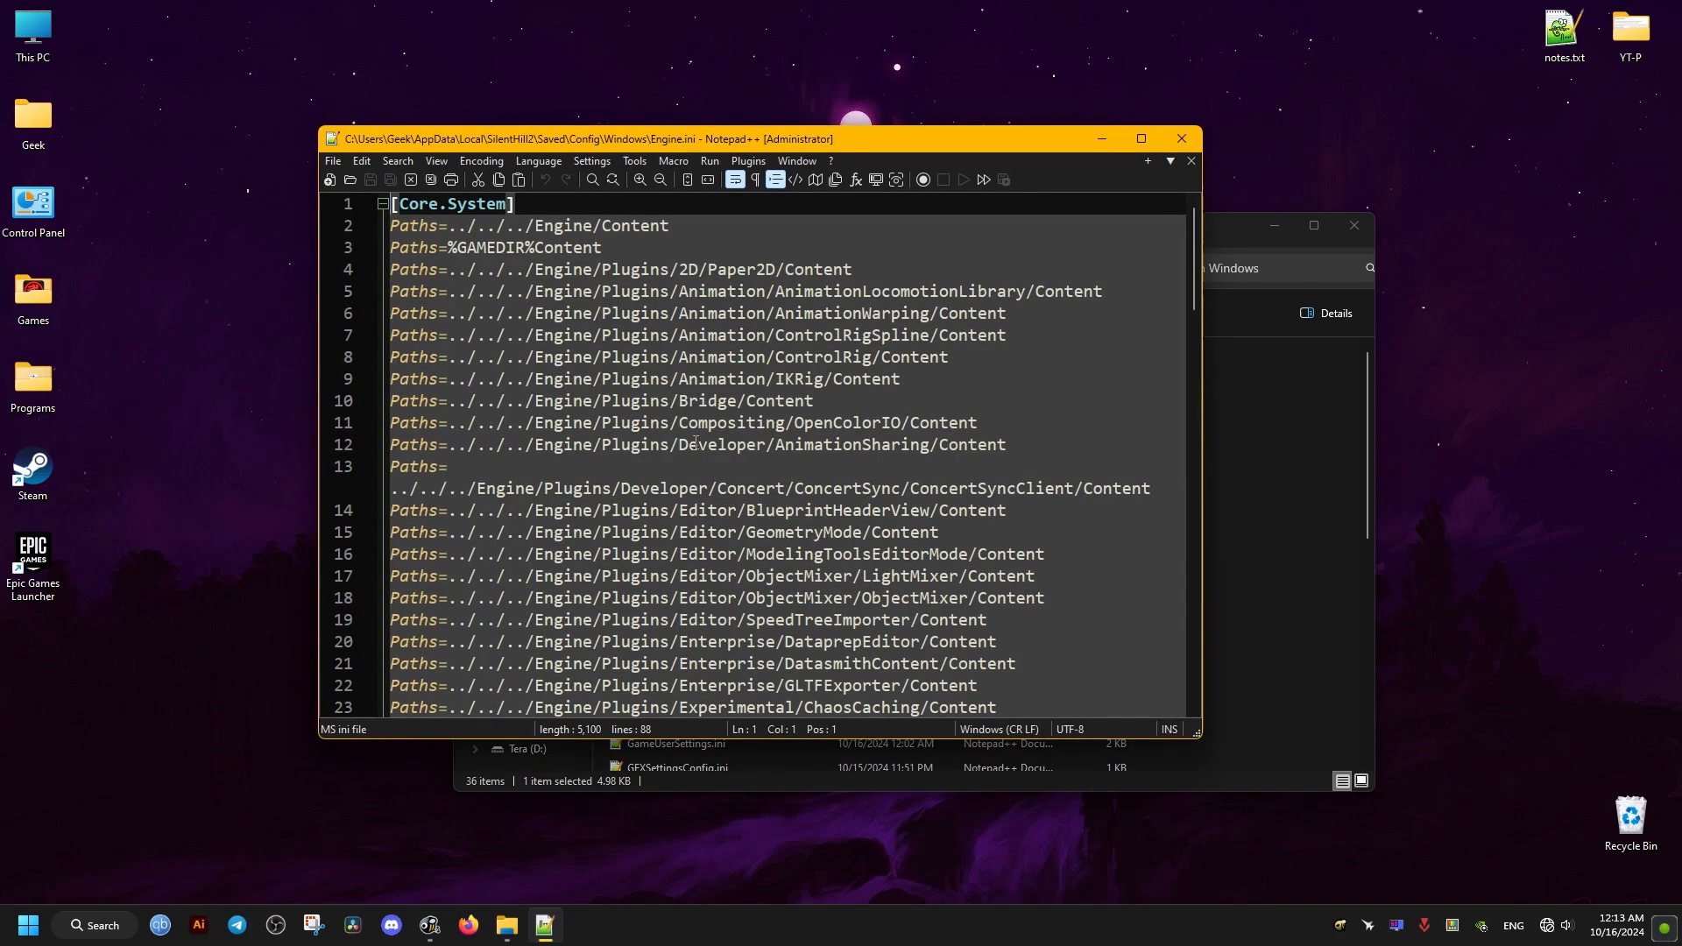
Step: Add r.Vrs.Enable=0 under [SystemSettings], save Engine.ini and close Notepad++
left_click(601, 247)
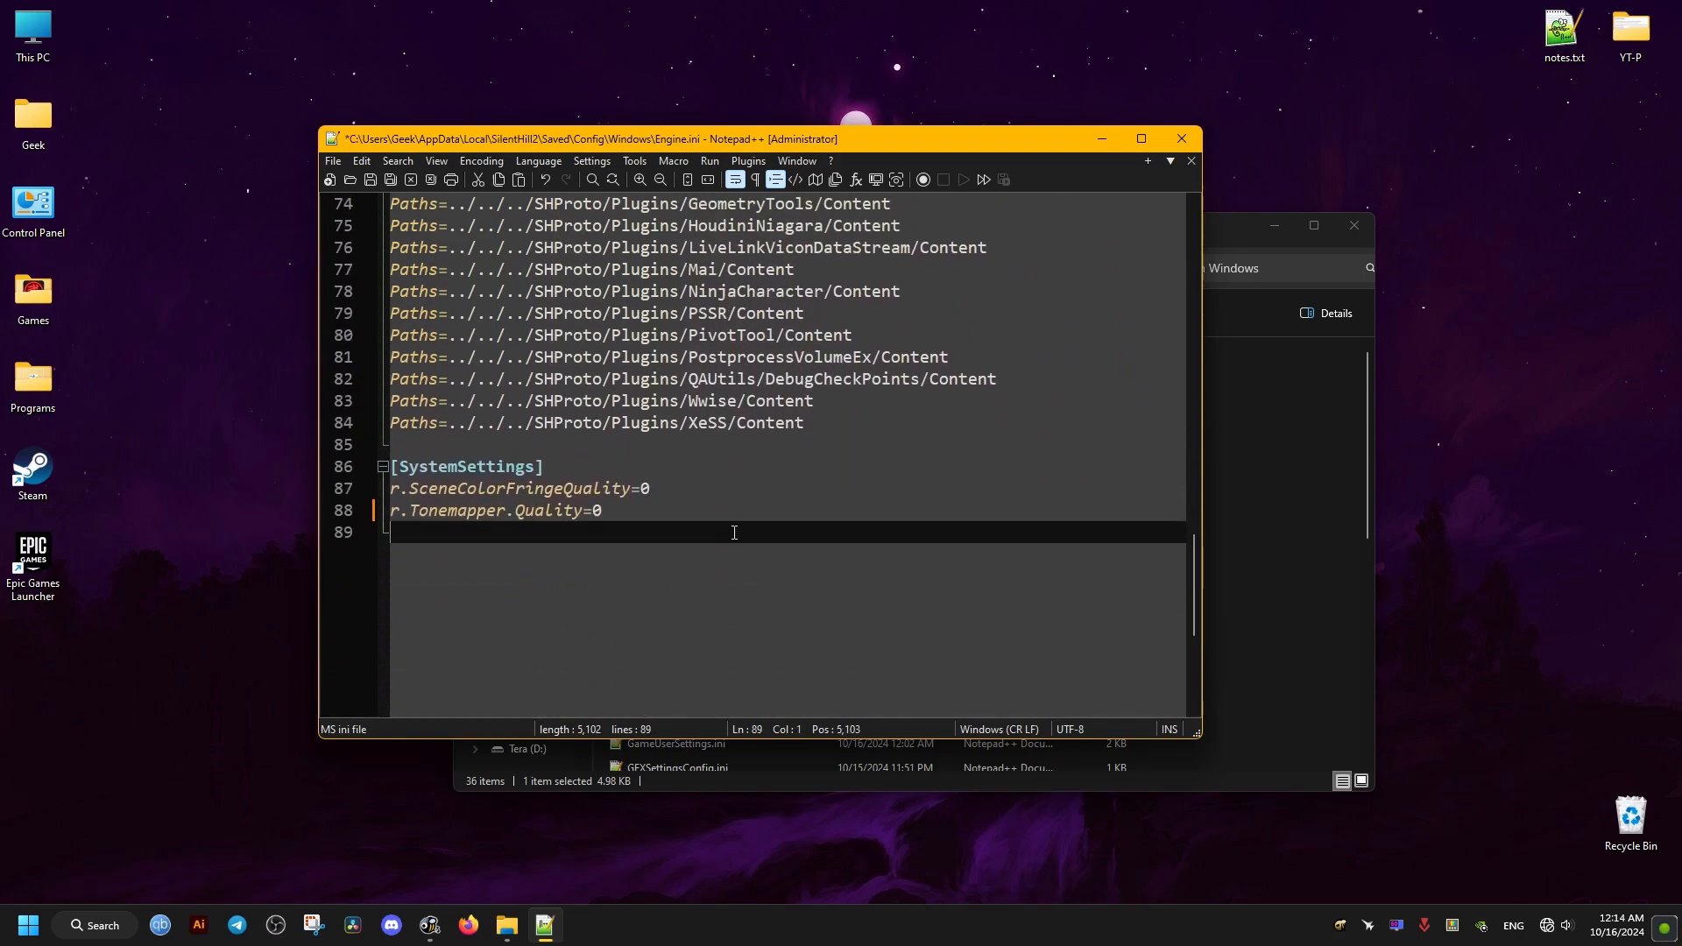
type("r.Vrs.Enable=0")
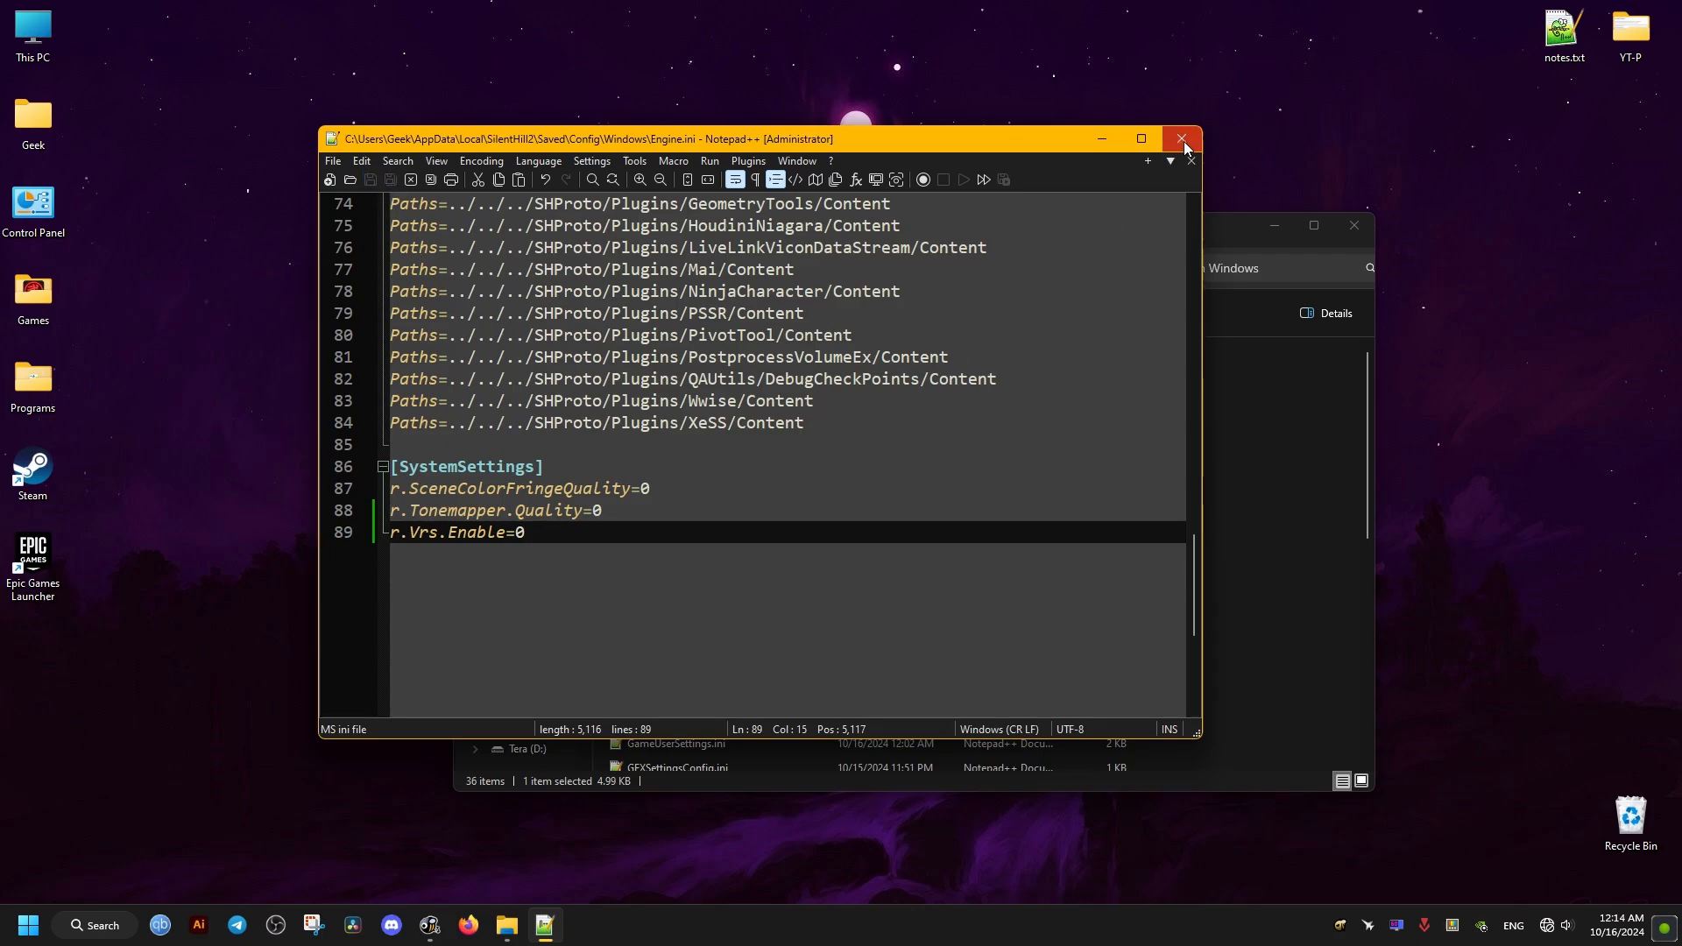
left_click(1184, 139)
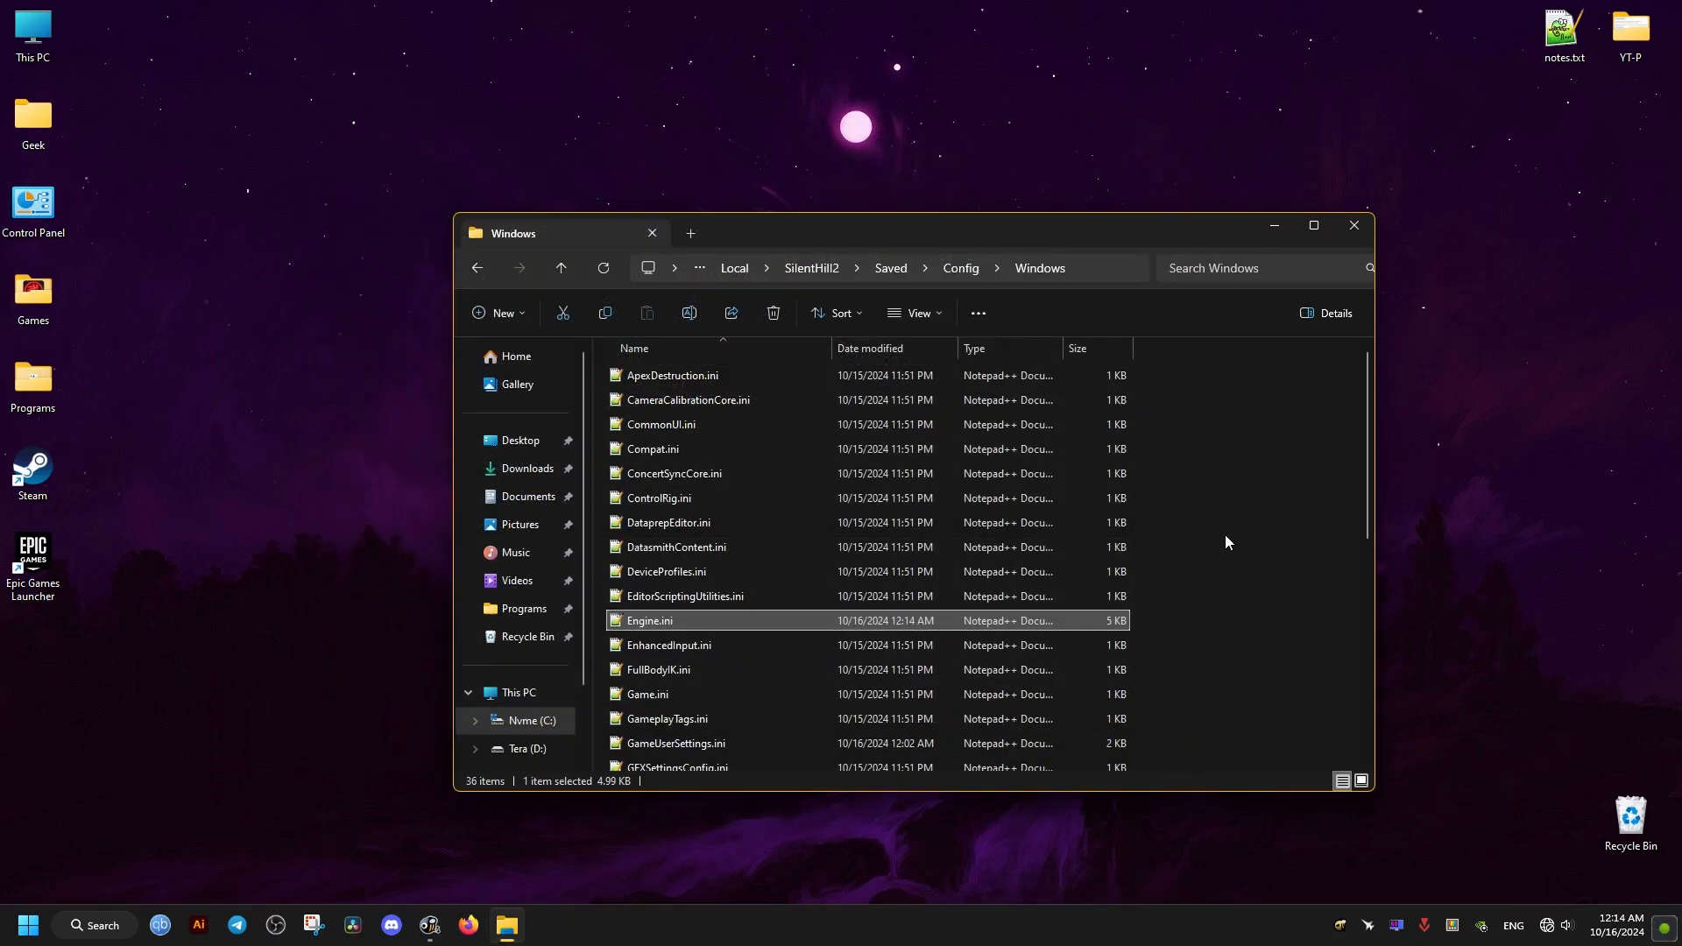